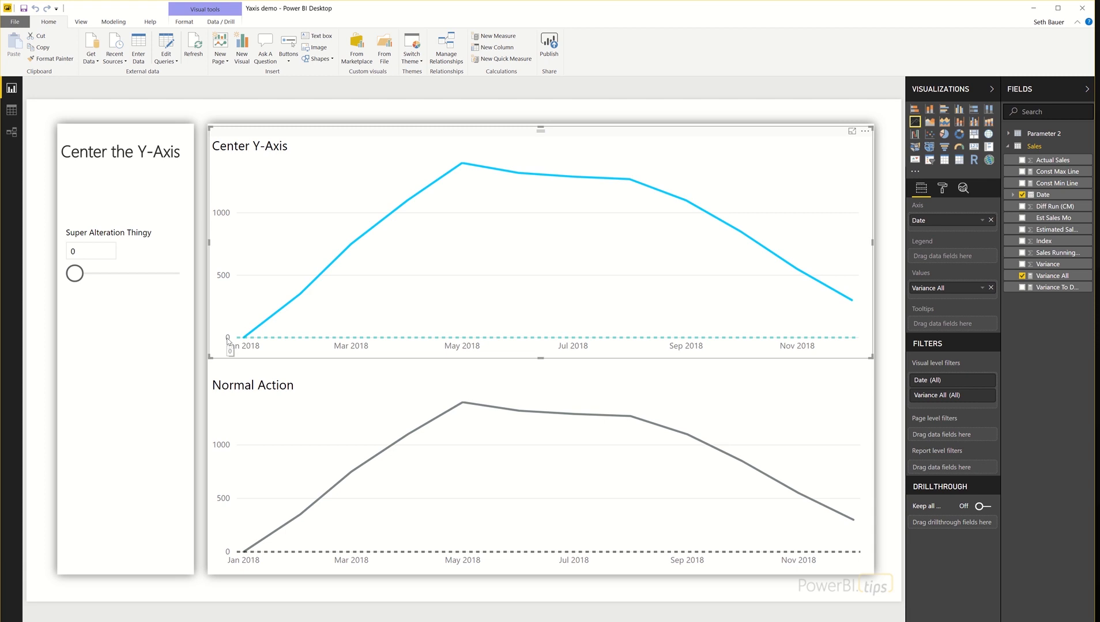
pyautogui.moveTo(228, 283)
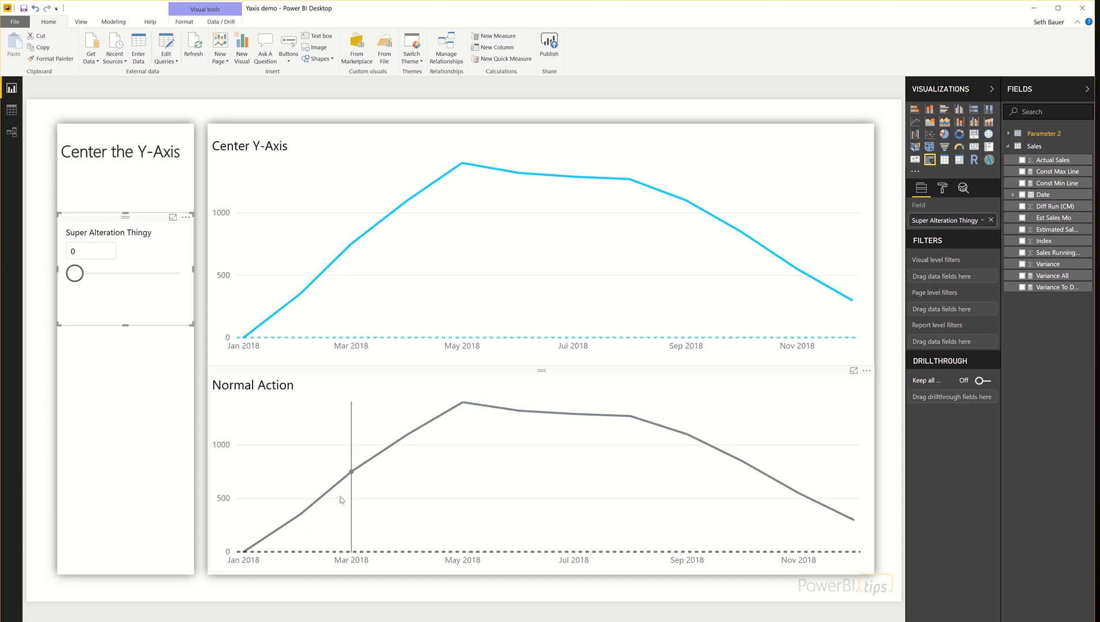
# Open the Sales query via Edit Queries and inspect its Index, Diff Run (CM) and Variance columns.
pyautogui.click(166, 47)
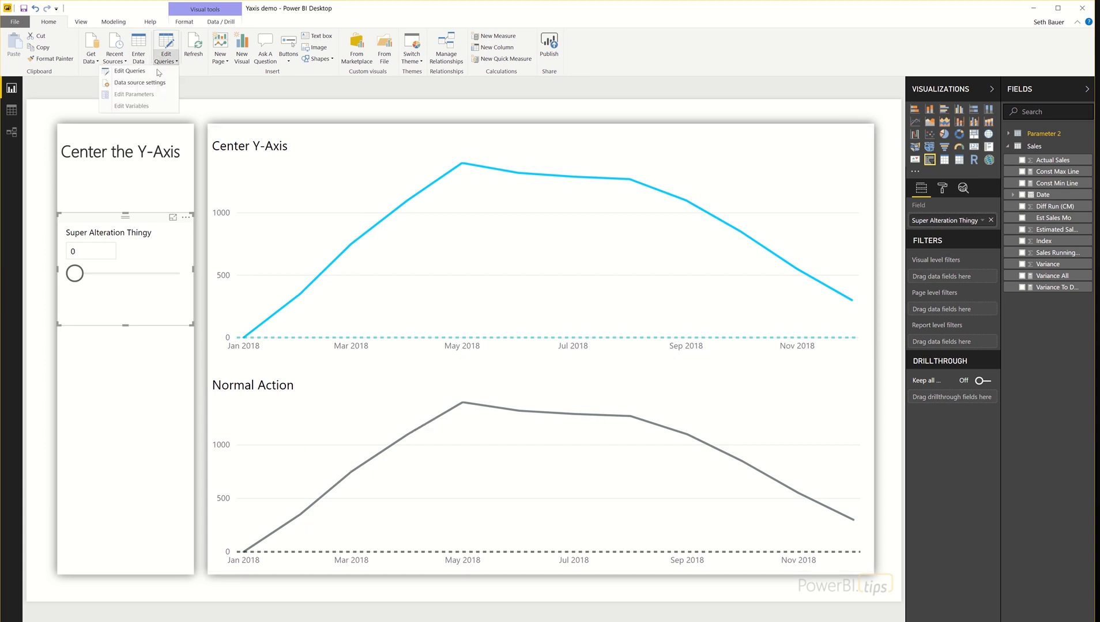
pyautogui.click(129, 70)
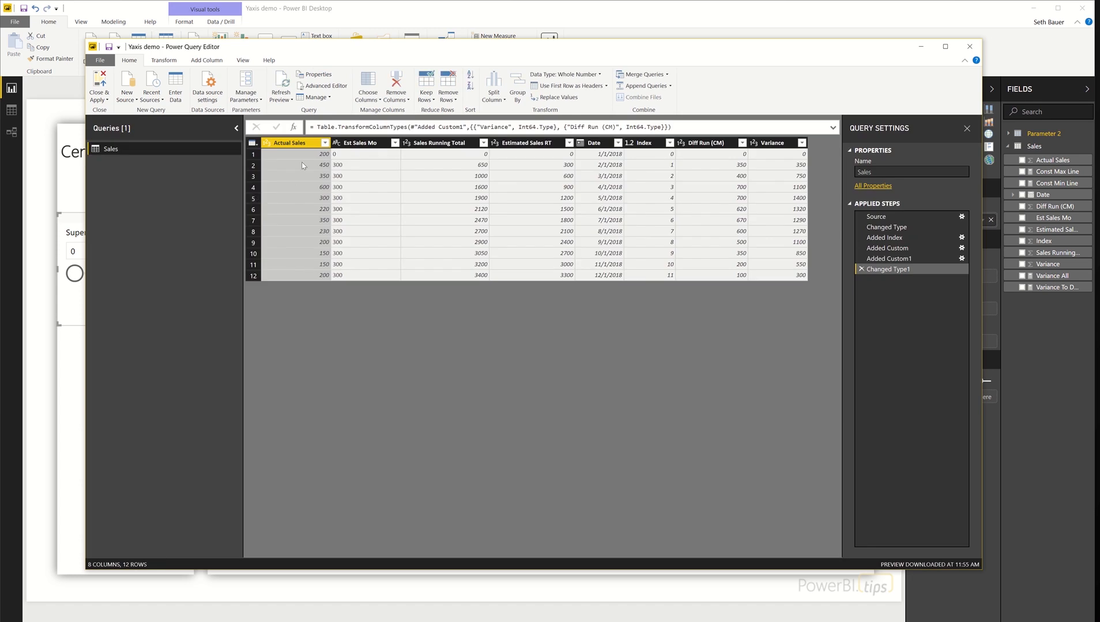
pyautogui.moveTo(350, 173)
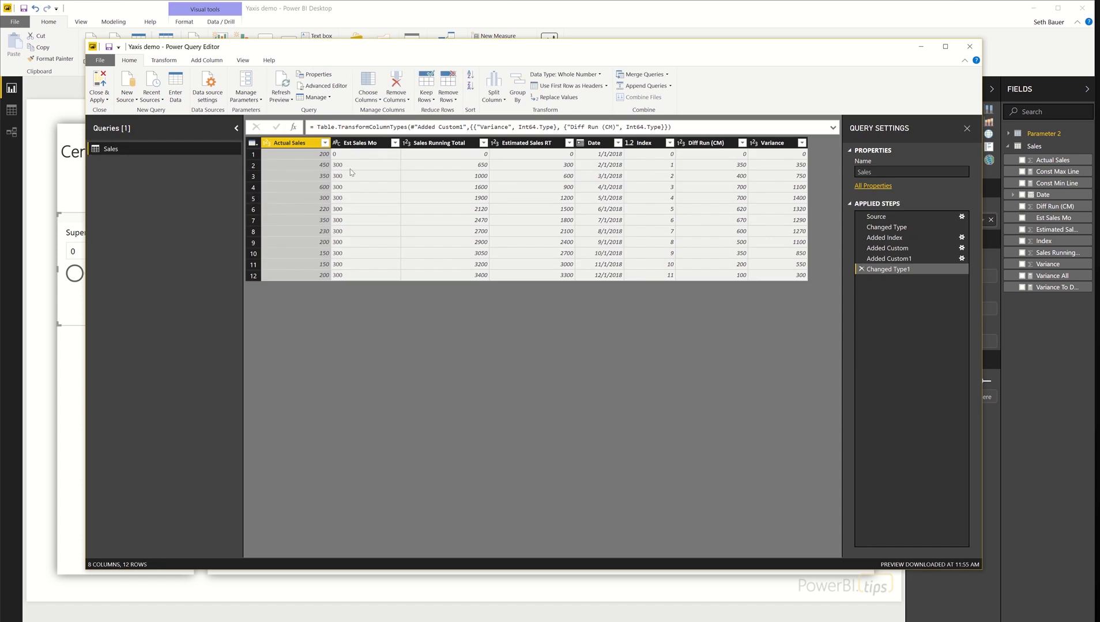
pyautogui.moveTo(442, 226)
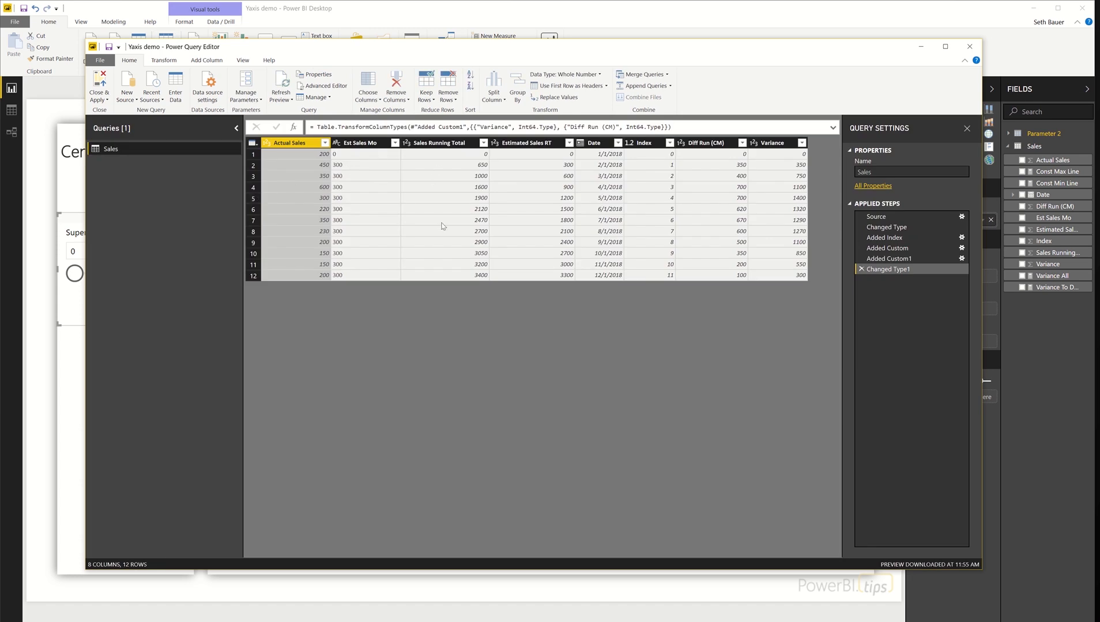
pyautogui.moveTo(518, 185)
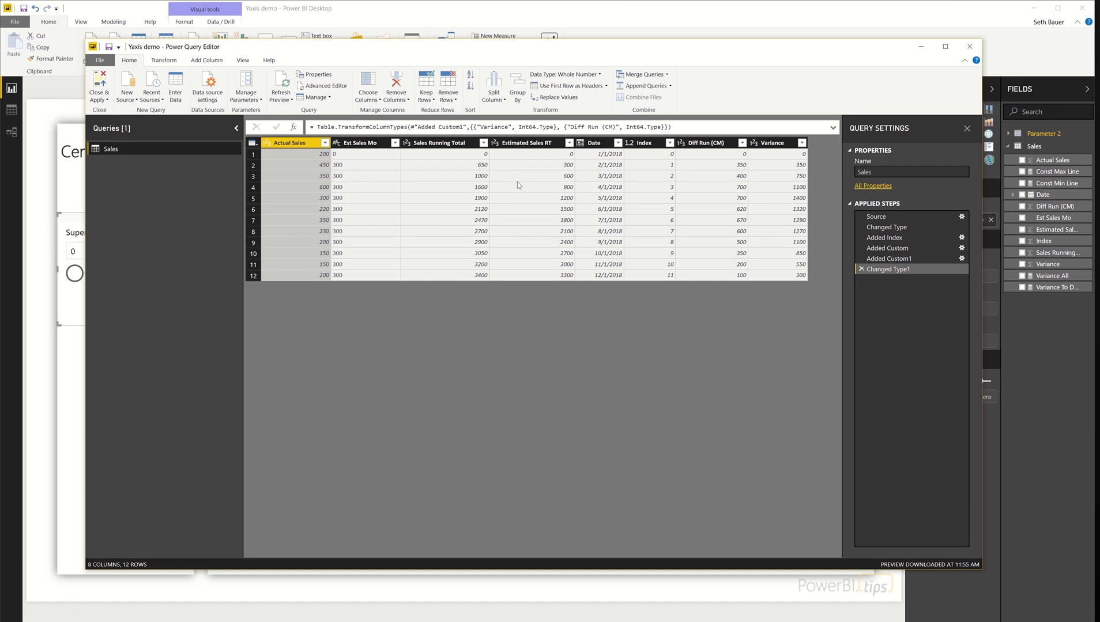
pyautogui.moveTo(604, 217)
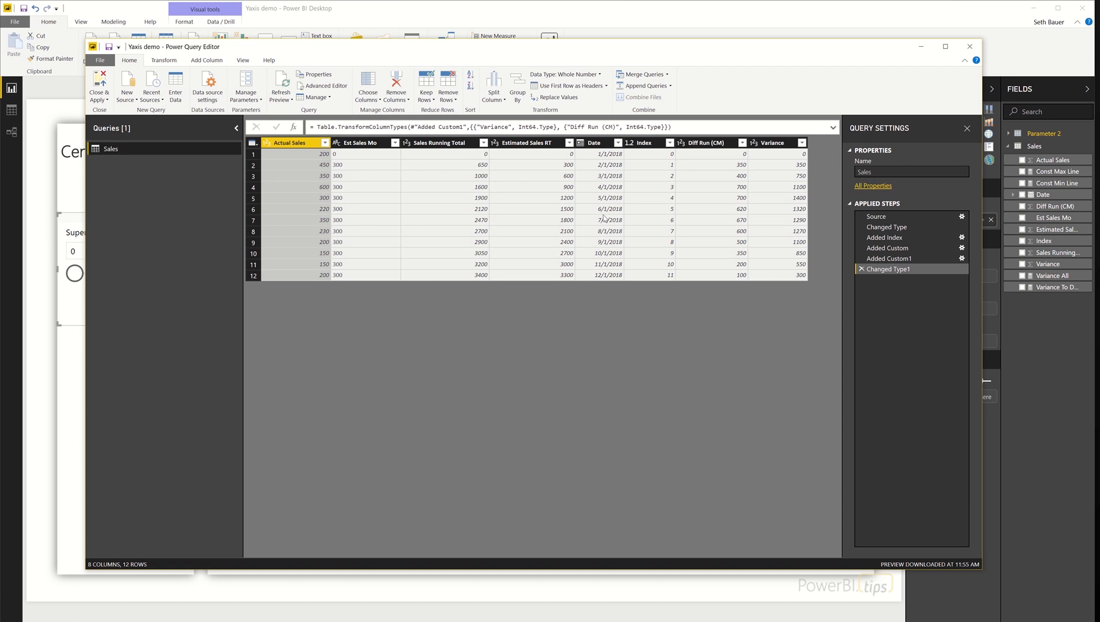
pyautogui.click(643, 142)
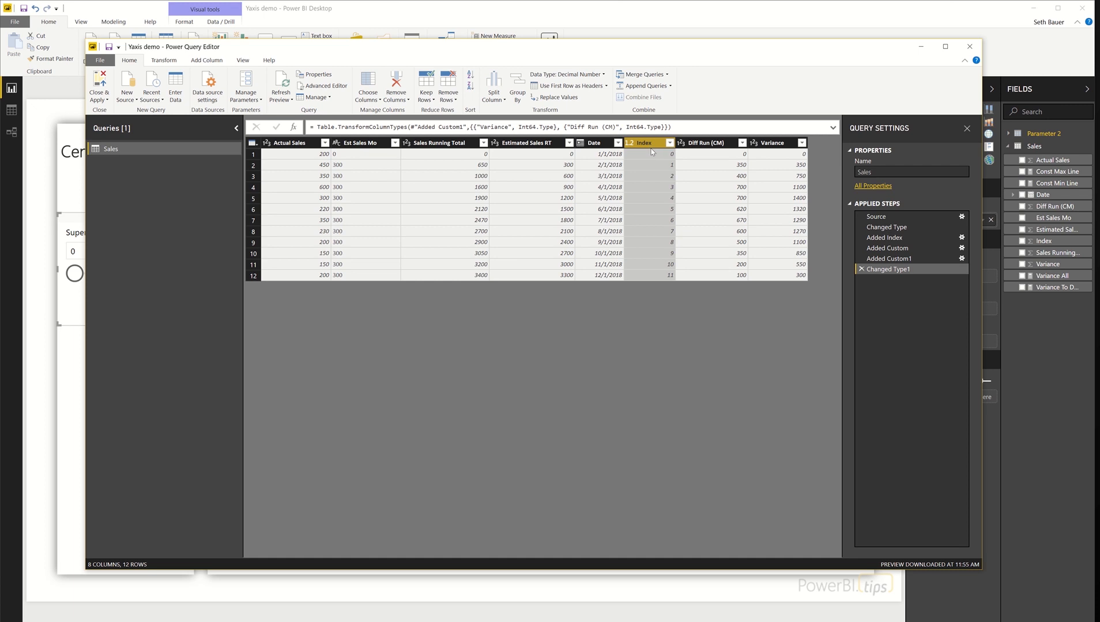
pyautogui.click(709, 141)
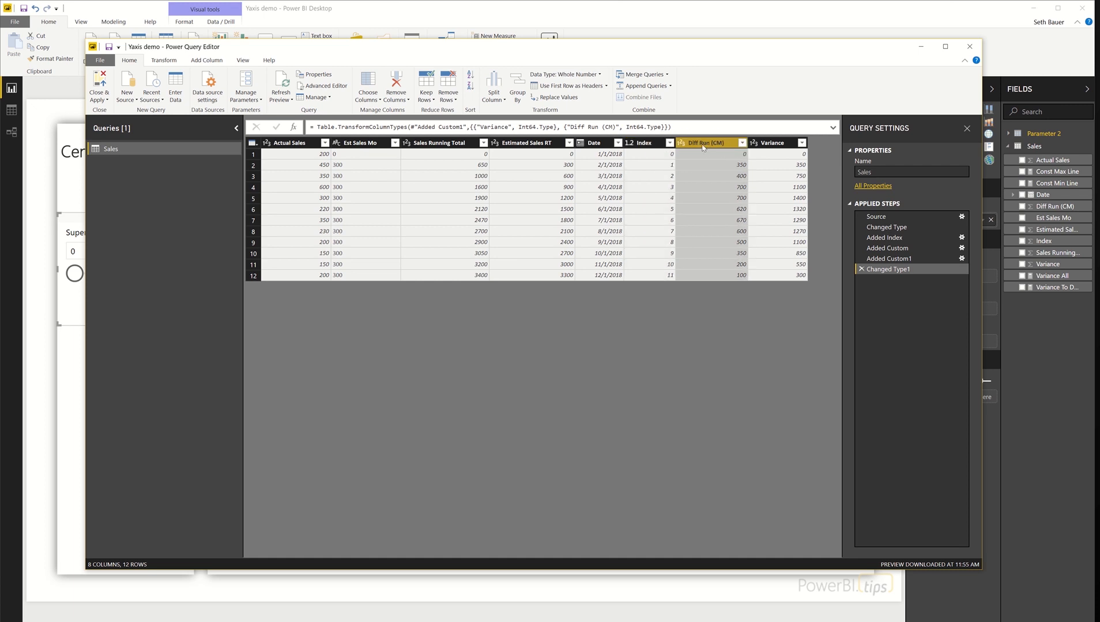
pyautogui.click(771, 142)
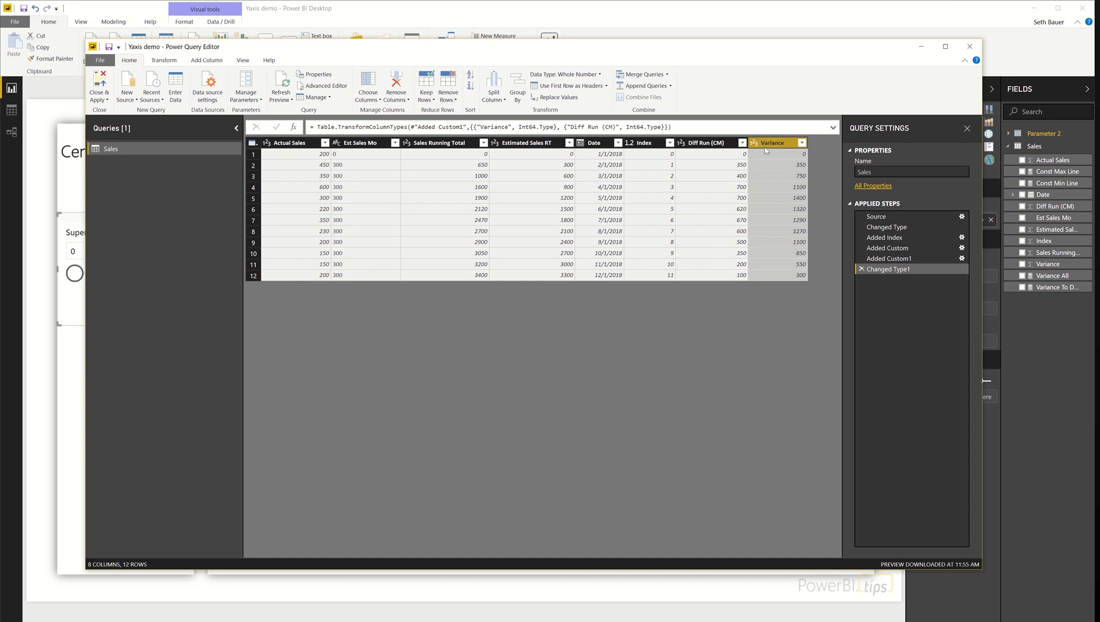
pyautogui.moveTo(970, 46)
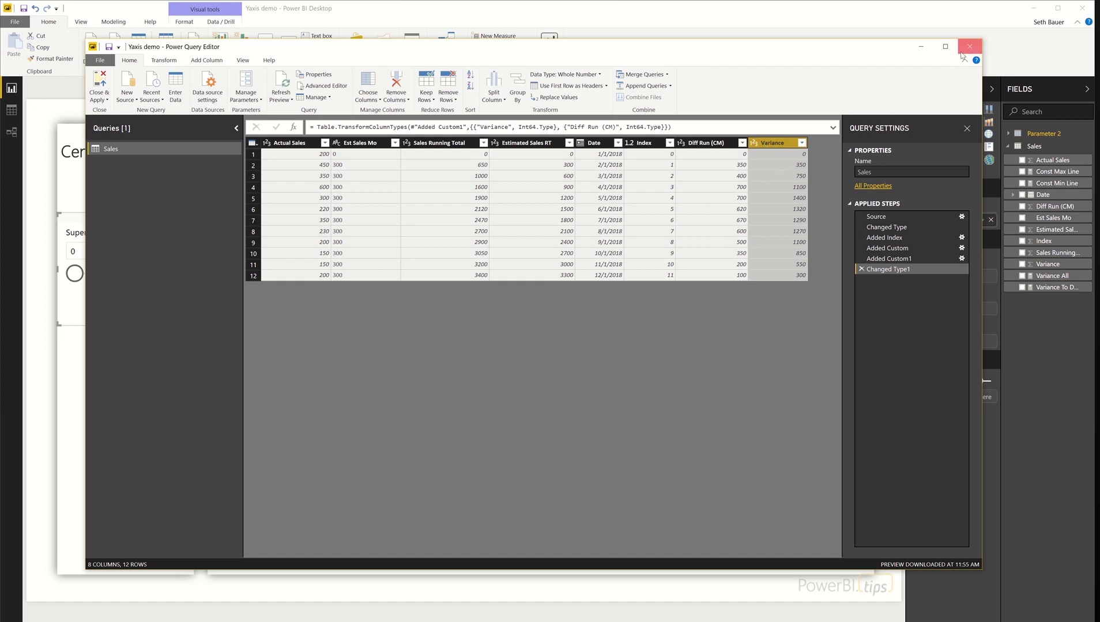
# Leave the query editor and view the Variance All measure's DAX in the formula bar.
pyautogui.click(969, 46)
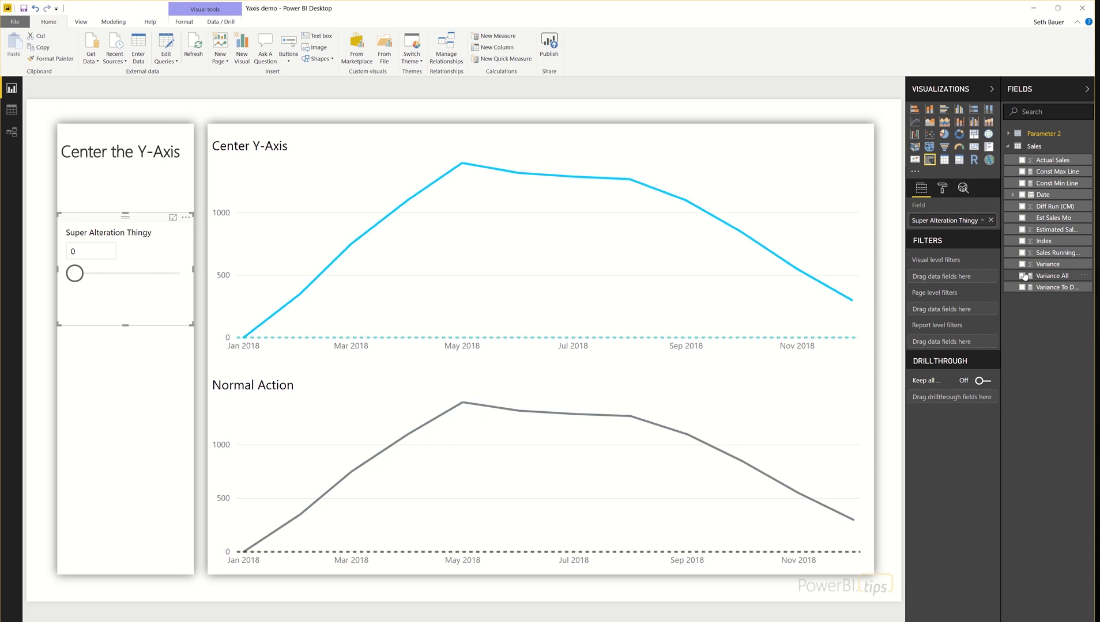
pyautogui.click(1054, 276)
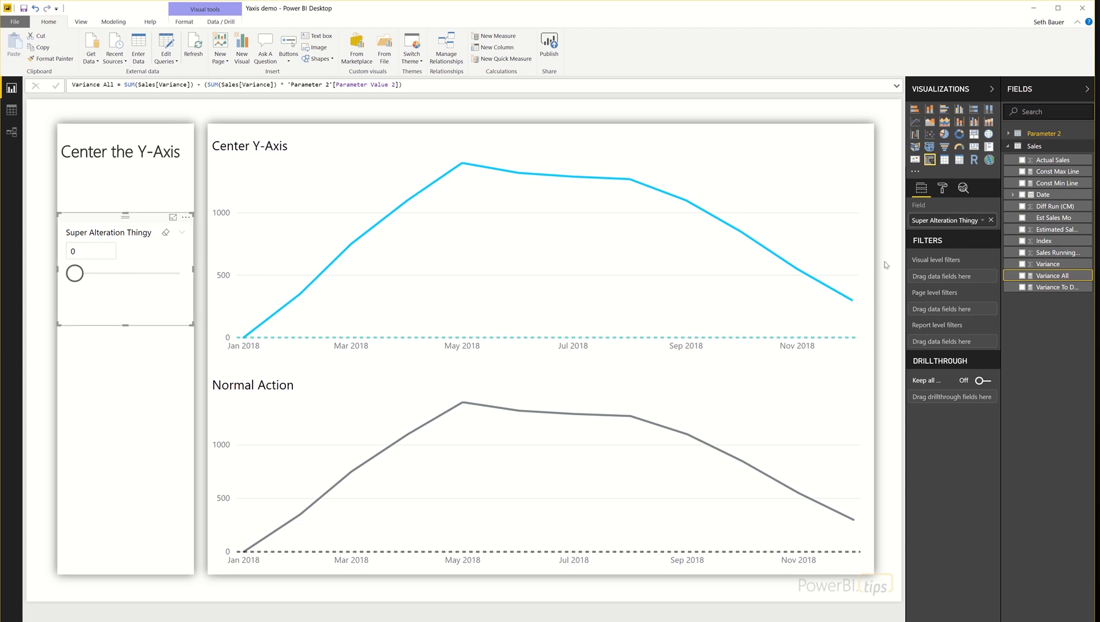
pyautogui.moveTo(769, 225)
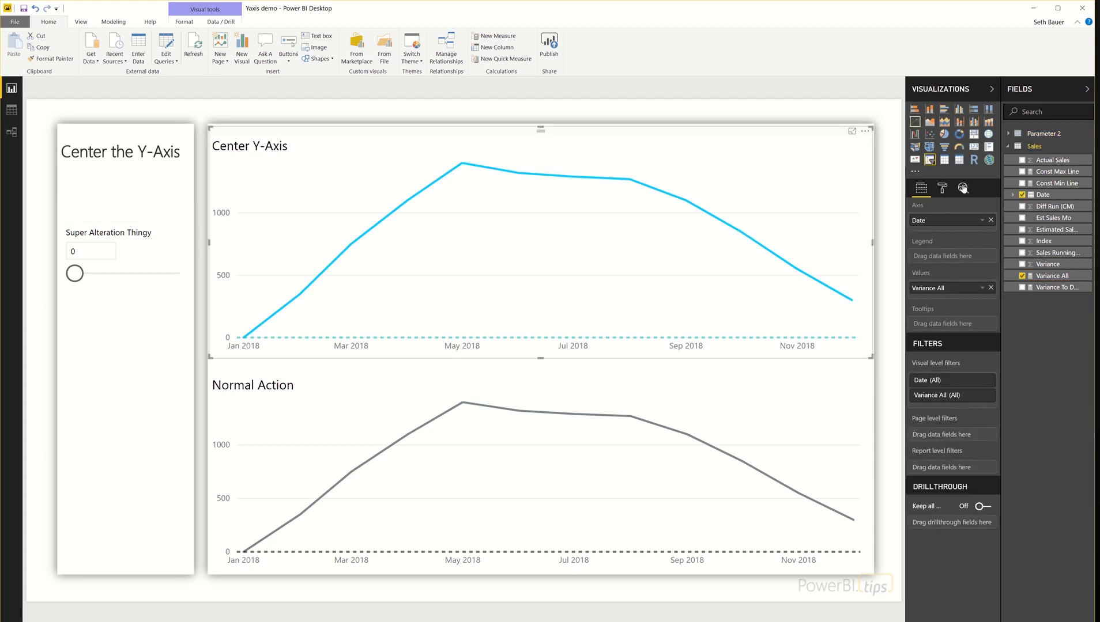
# View the Center Y-Axis chart's Analytics pane, checking its single dashed constant line at zero.
pyautogui.click(963, 188)
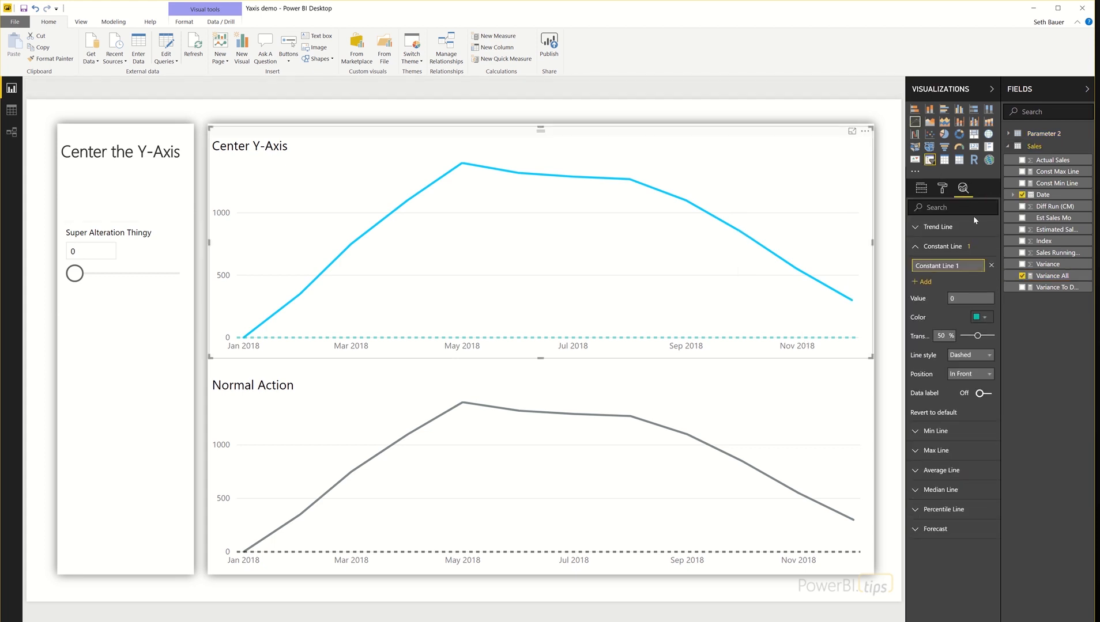
pyautogui.click(969, 297)
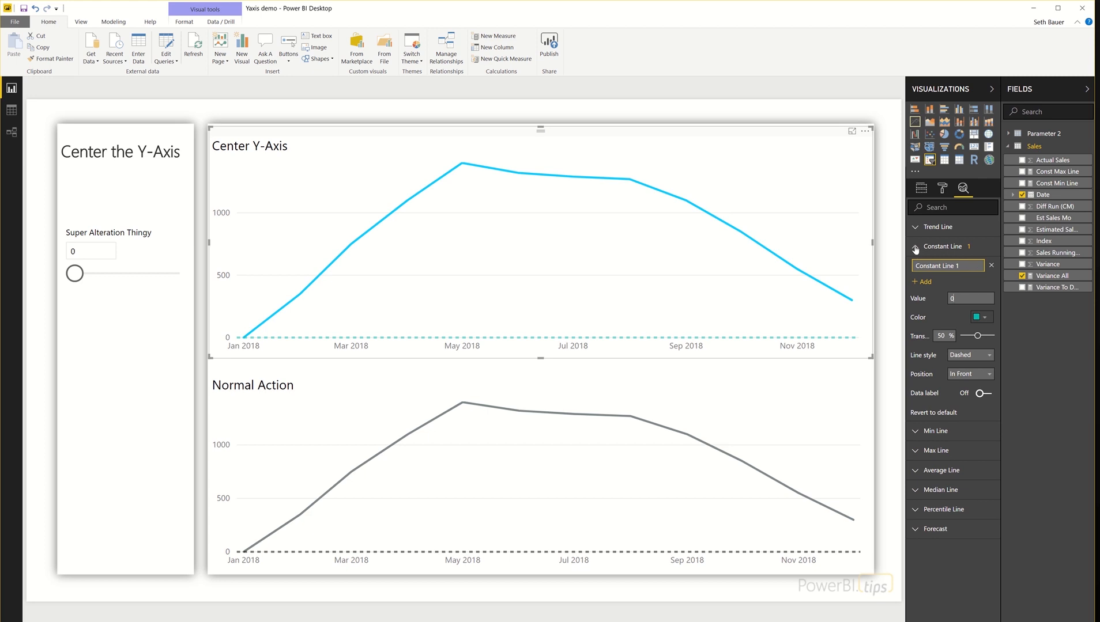
pyautogui.click(939, 245)
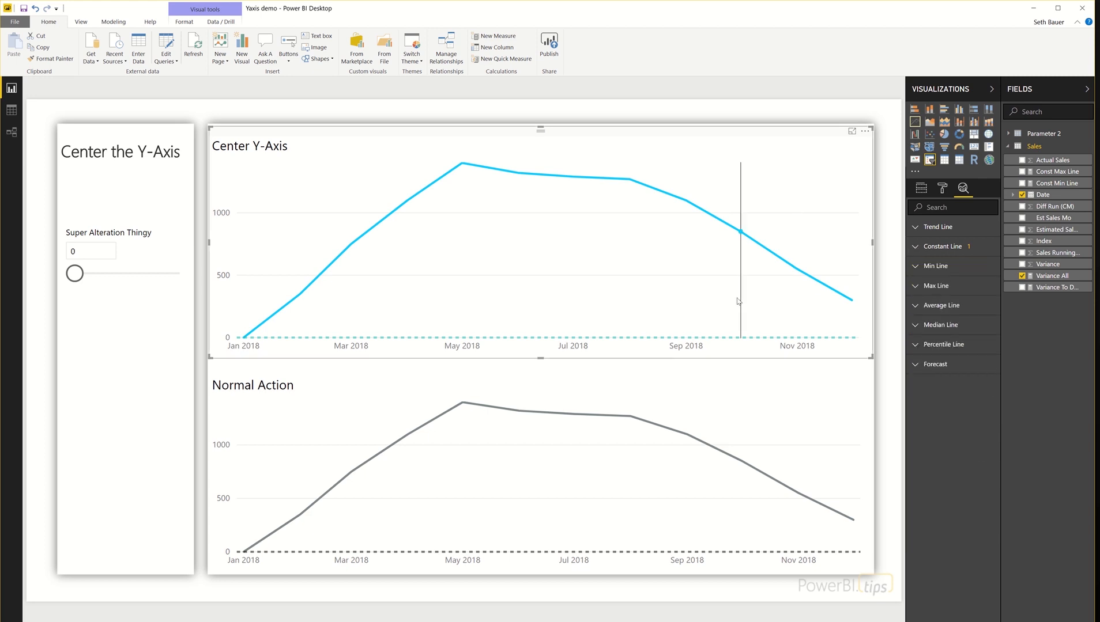
pyautogui.moveTo(737, 300)
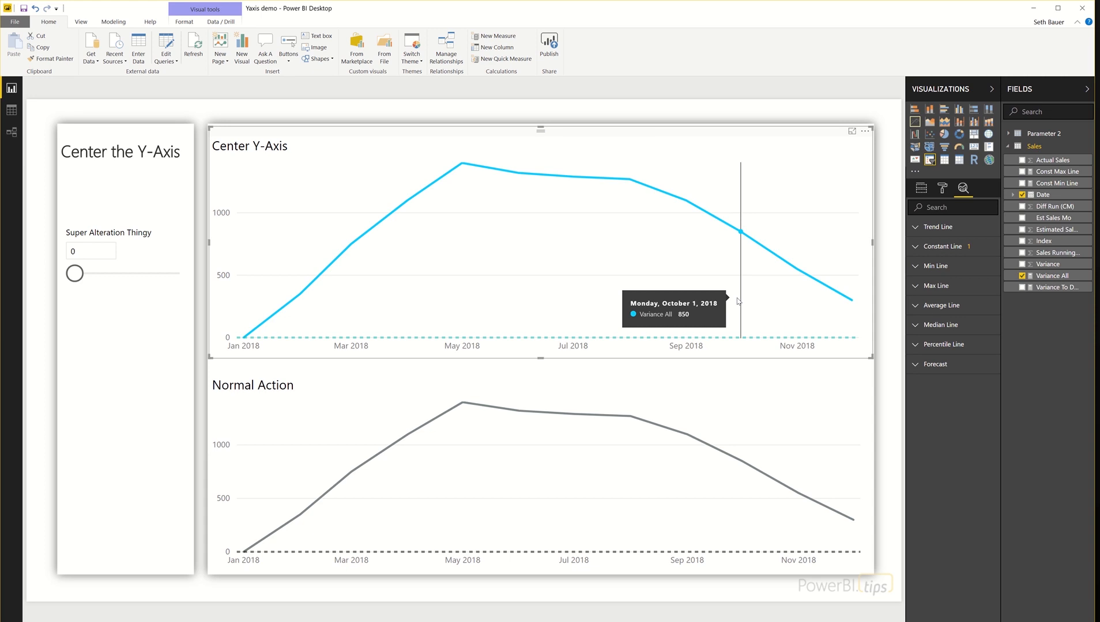
pyautogui.moveTo(730, 300)
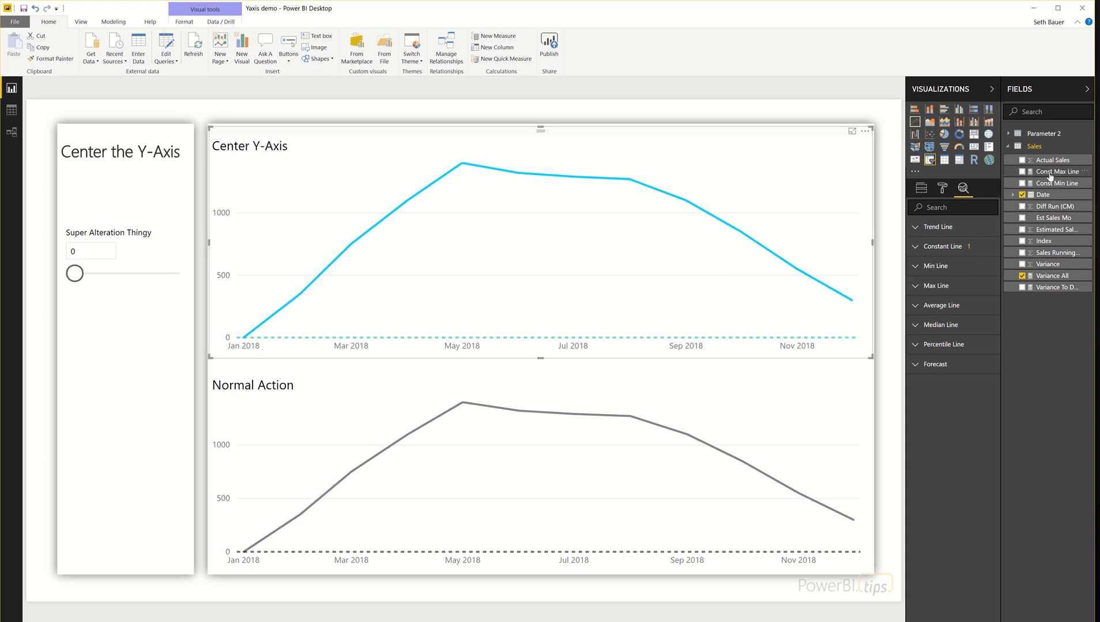
# View Const Max Line (Variance All × 1.2) and Const Min Line (its negative) formulas.
pyautogui.click(1050, 172)
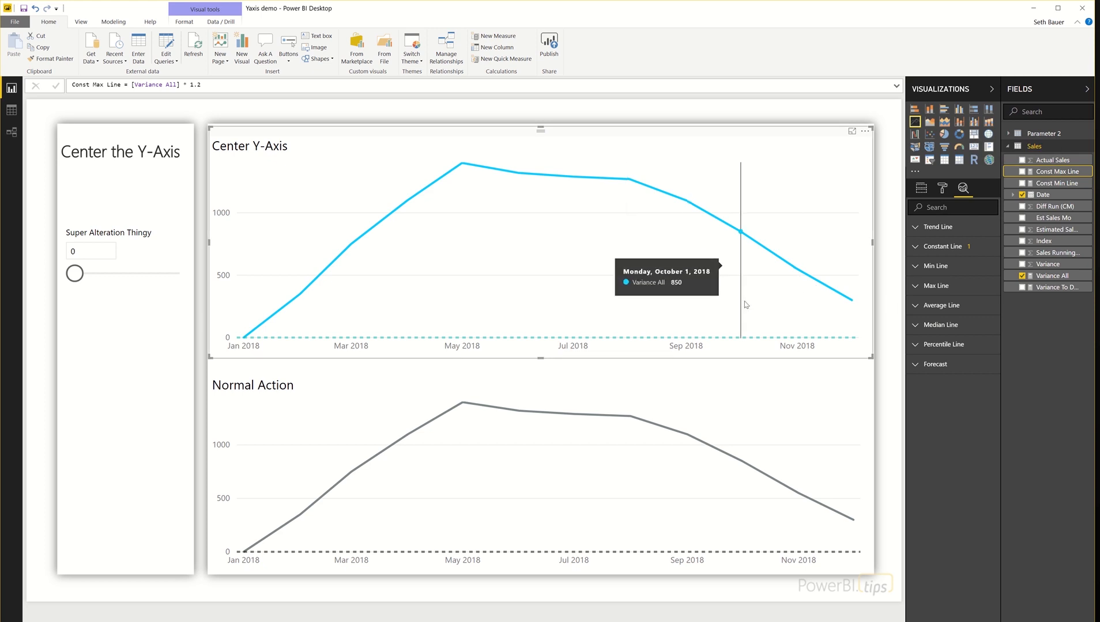
pyautogui.moveTo(1066, 183)
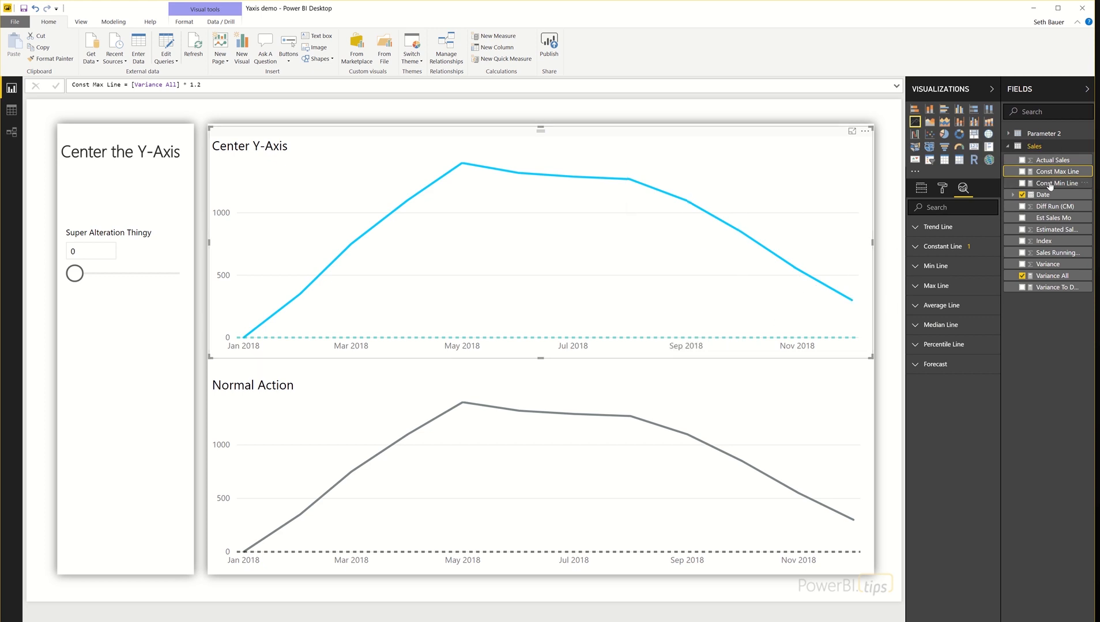
pyautogui.click(1050, 183)
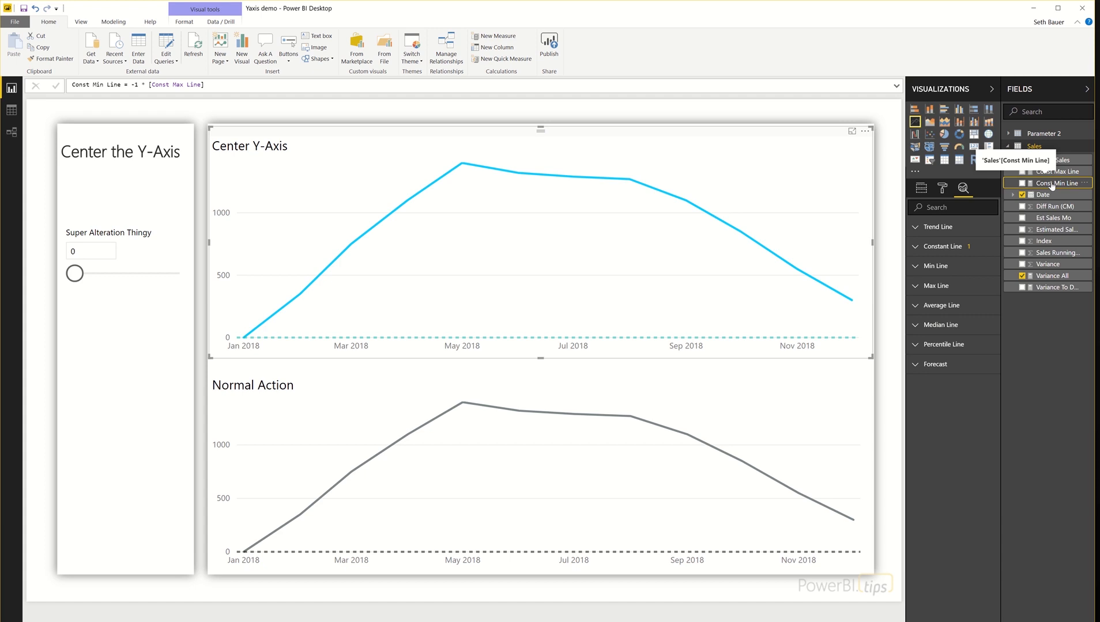
pyautogui.moveTo(1056, 170)
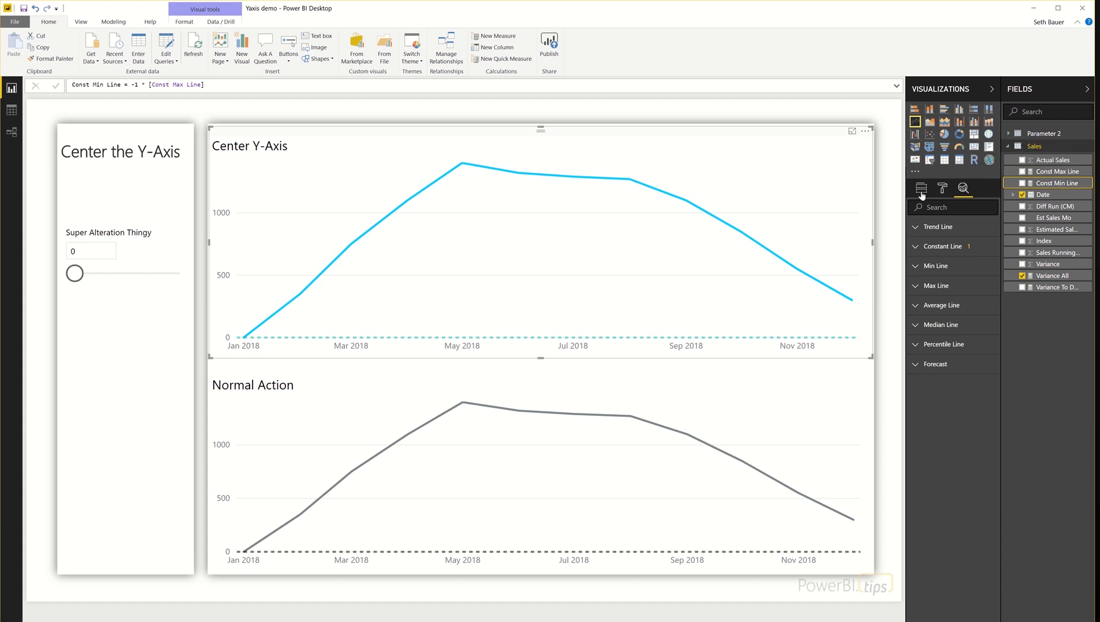
# Add Const Min Line to the Center Y-Axis chart's Values well alongside Const Max Line.
pyautogui.click(914, 188)
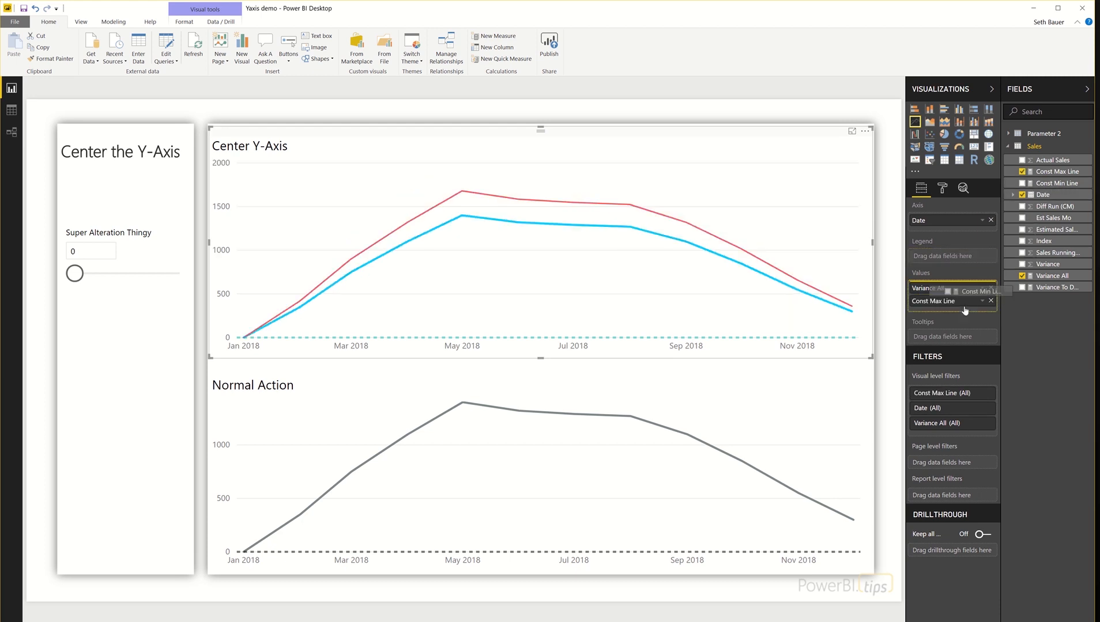
pyautogui.click(1025, 183)
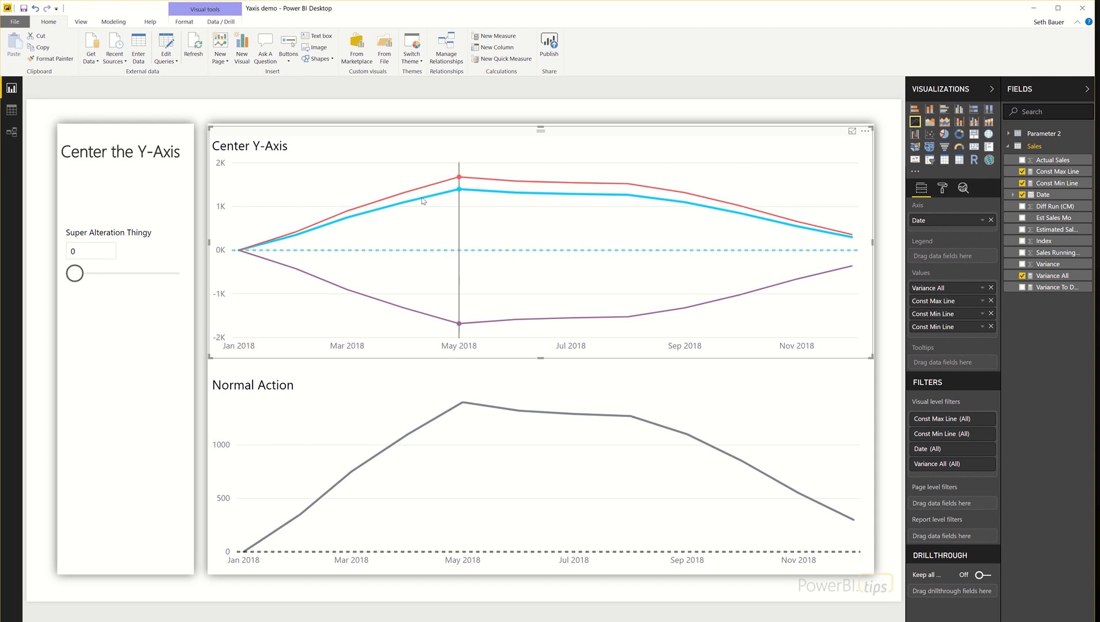
pyautogui.moveTo(689, 207)
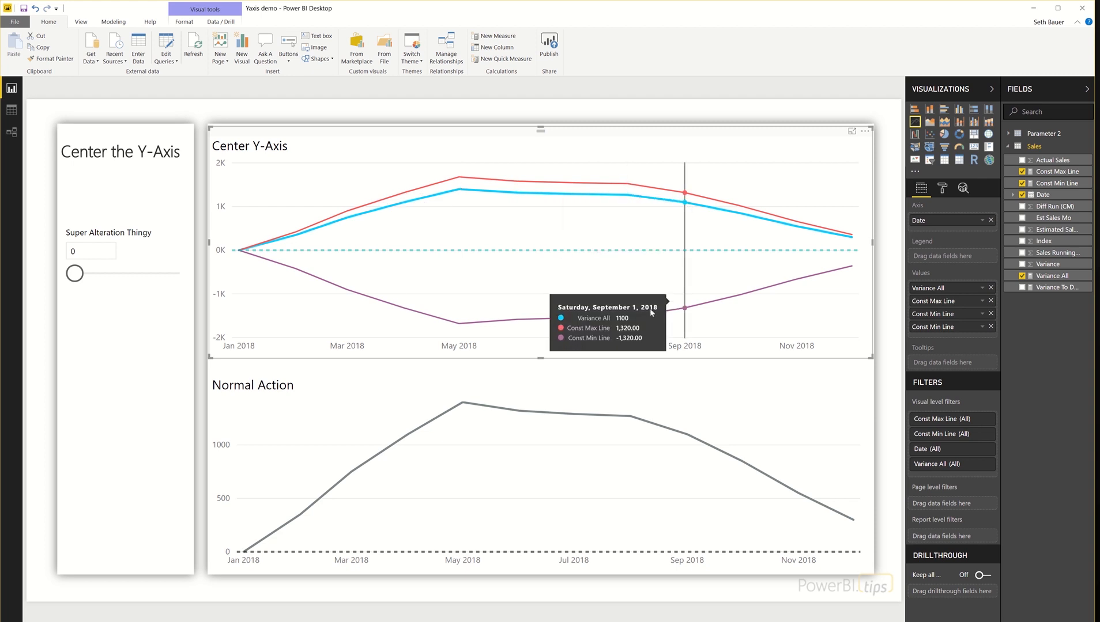
pyautogui.moveTo(461, 323)
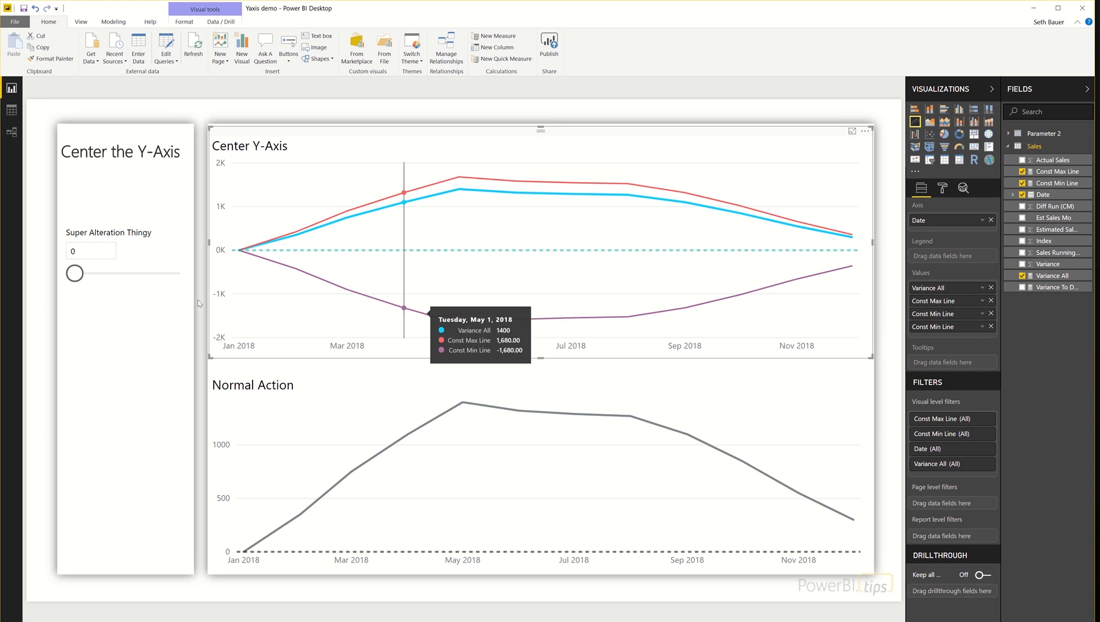
pyautogui.click(74, 273)
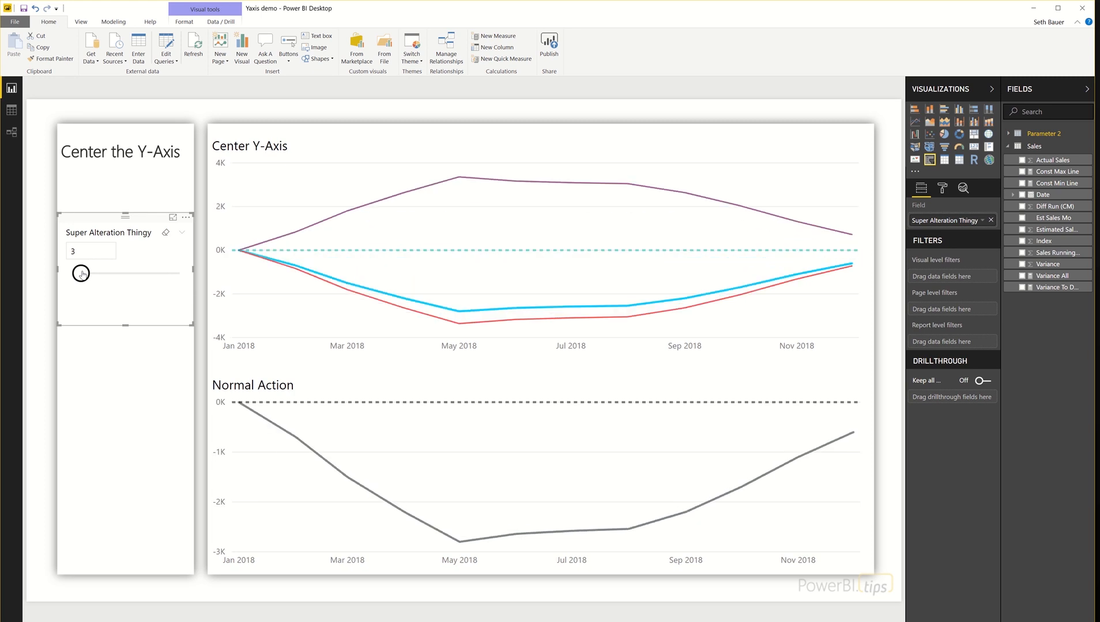
pyautogui.moveTo(82, 273)
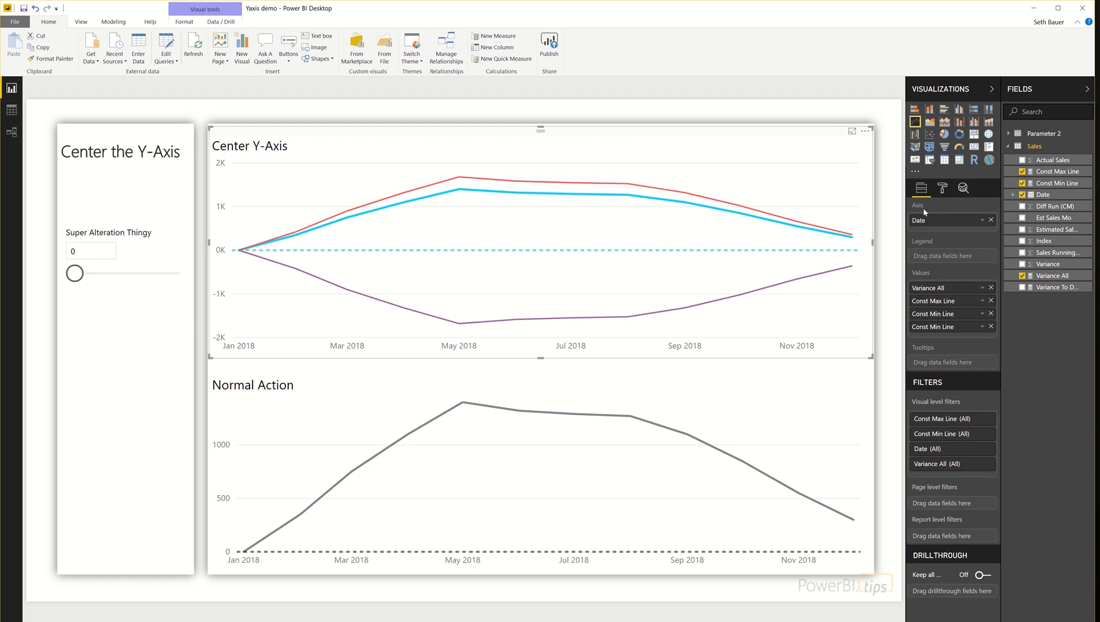
# Remove the duplicate Const Min Line entry from the chart's Values well.
pyautogui.click(943, 188)
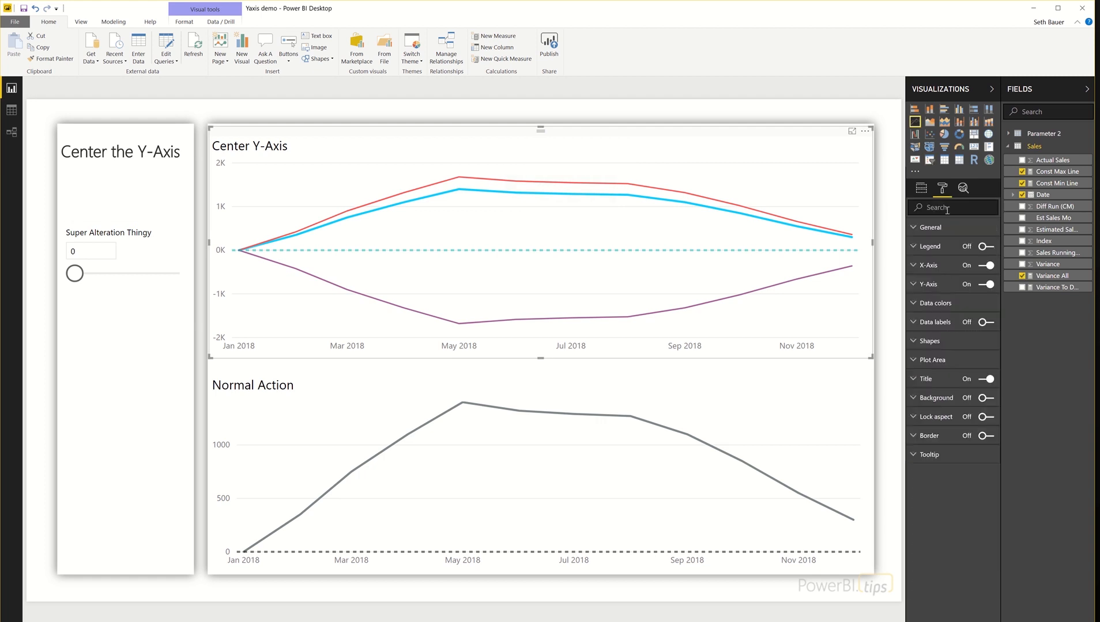
pyautogui.click(921, 188)
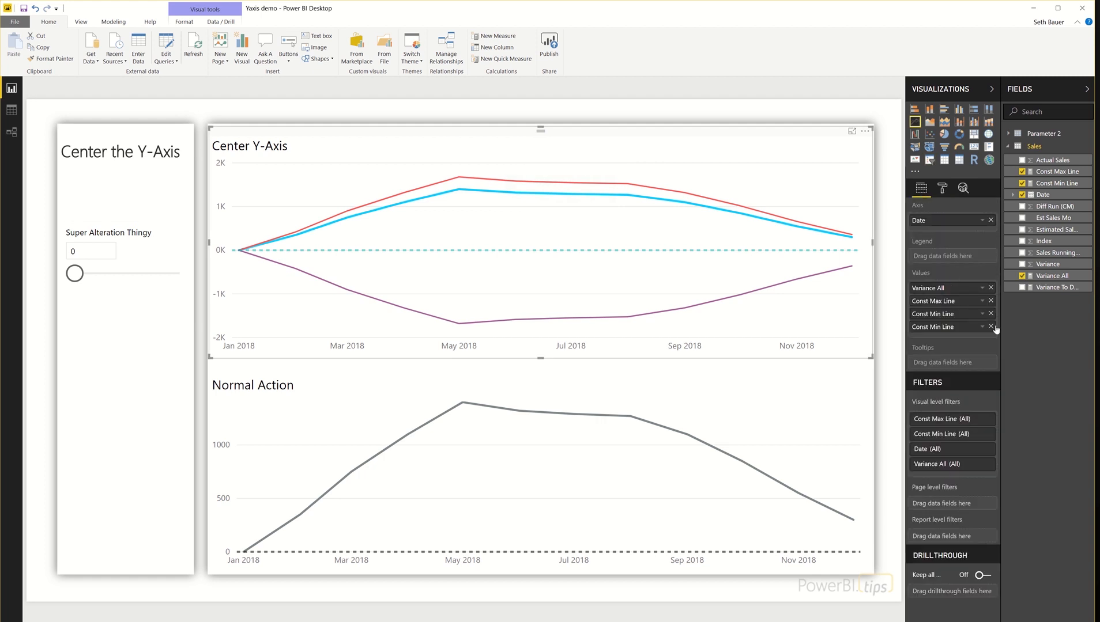
pyautogui.click(991, 327)
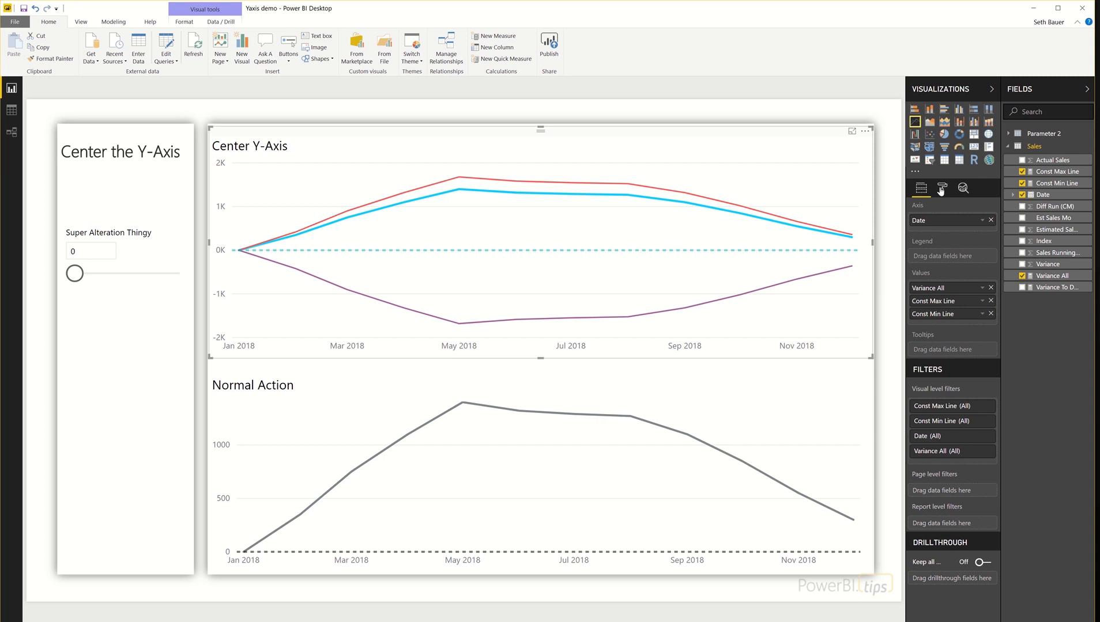
pyautogui.click(942, 188)
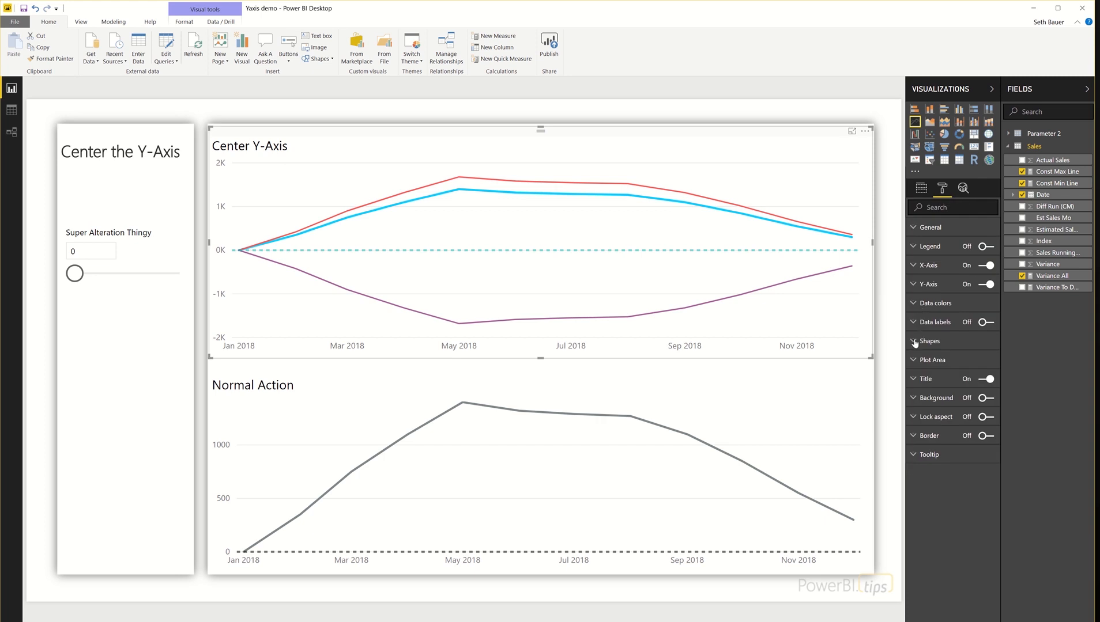
# In Shapes with Customize series on, set Const Max Line and Const Min Line stroke width to 0.
pyautogui.click(930, 341)
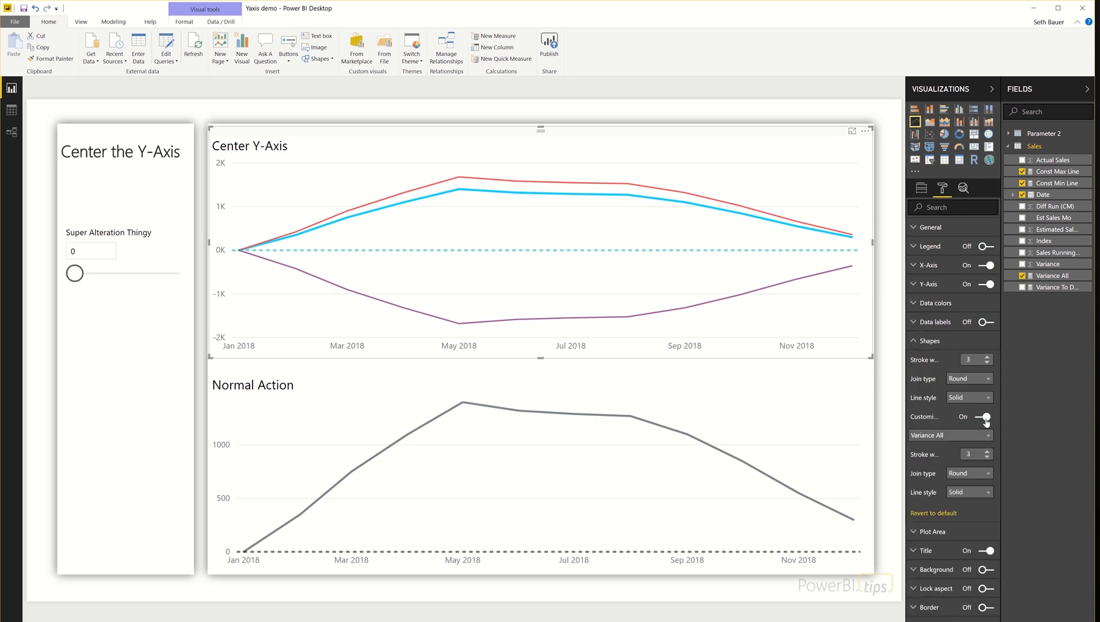
pyautogui.click(988, 418)
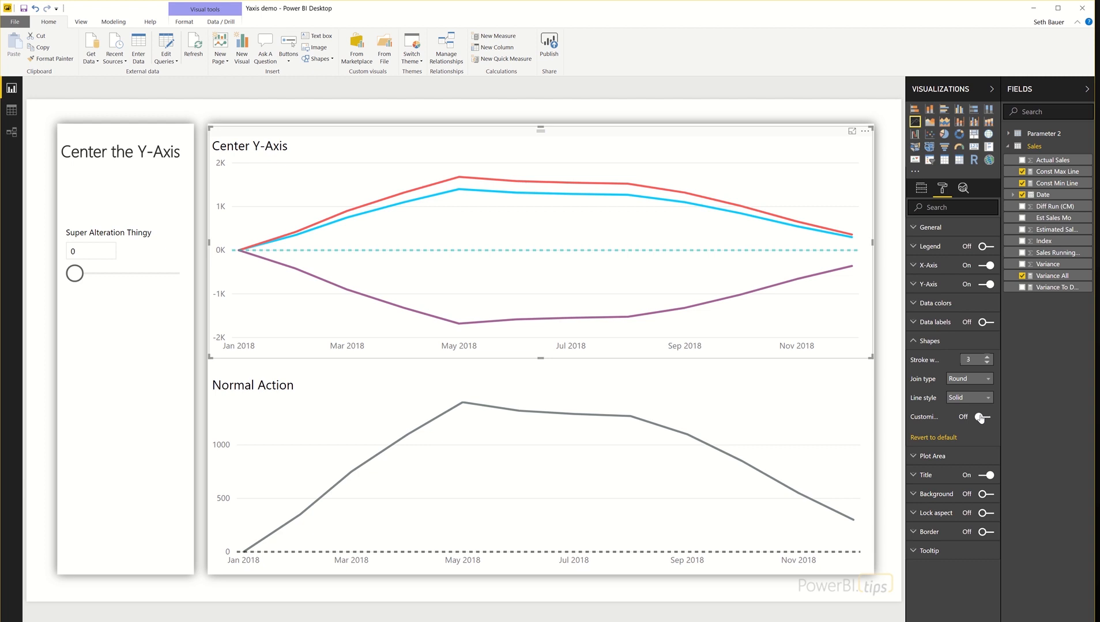
pyautogui.click(989, 417)
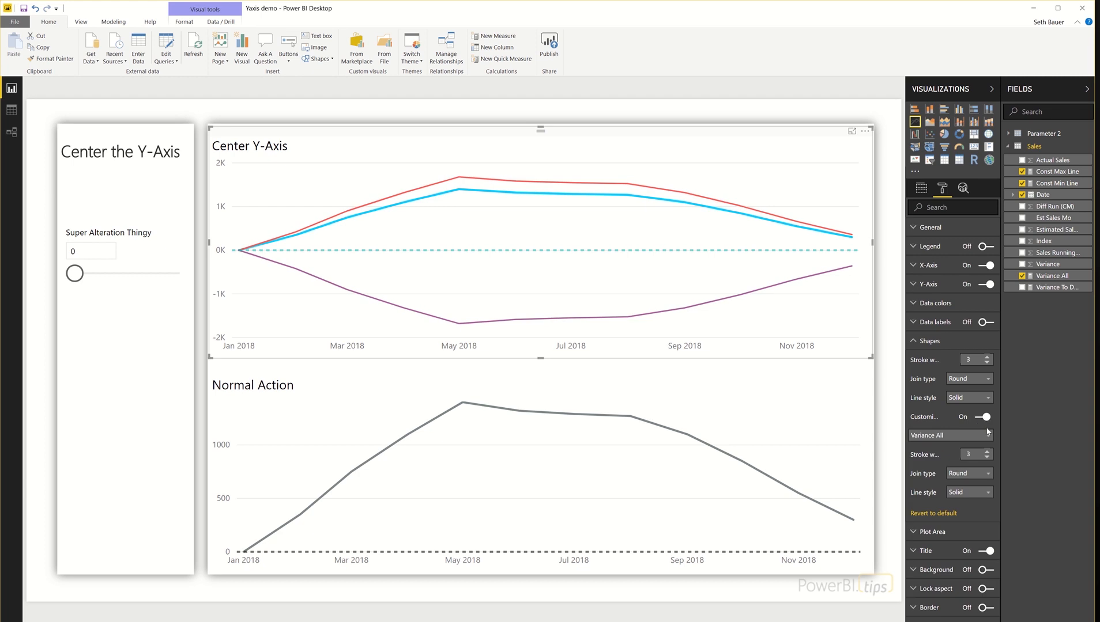
pyautogui.click(948, 434)
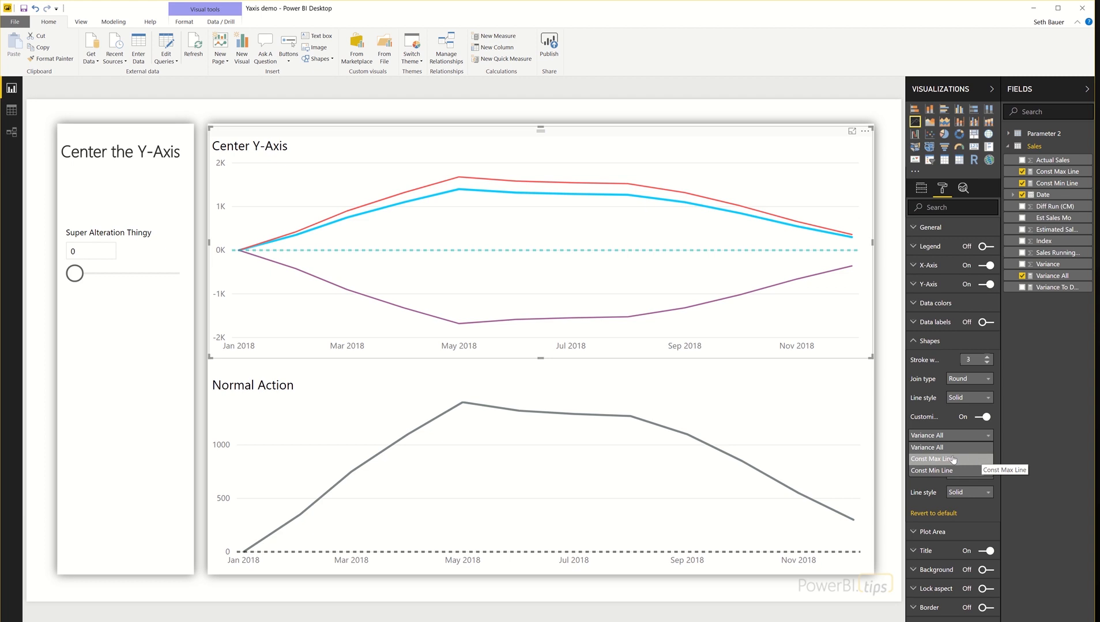
pyautogui.click(932, 459)
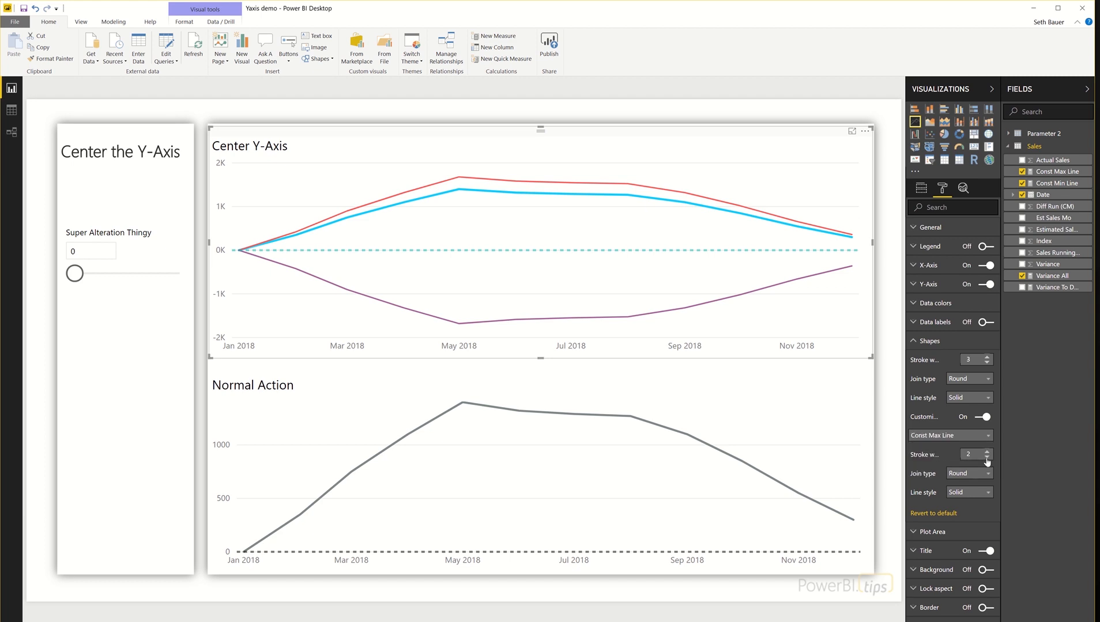
pyautogui.click(987, 456)
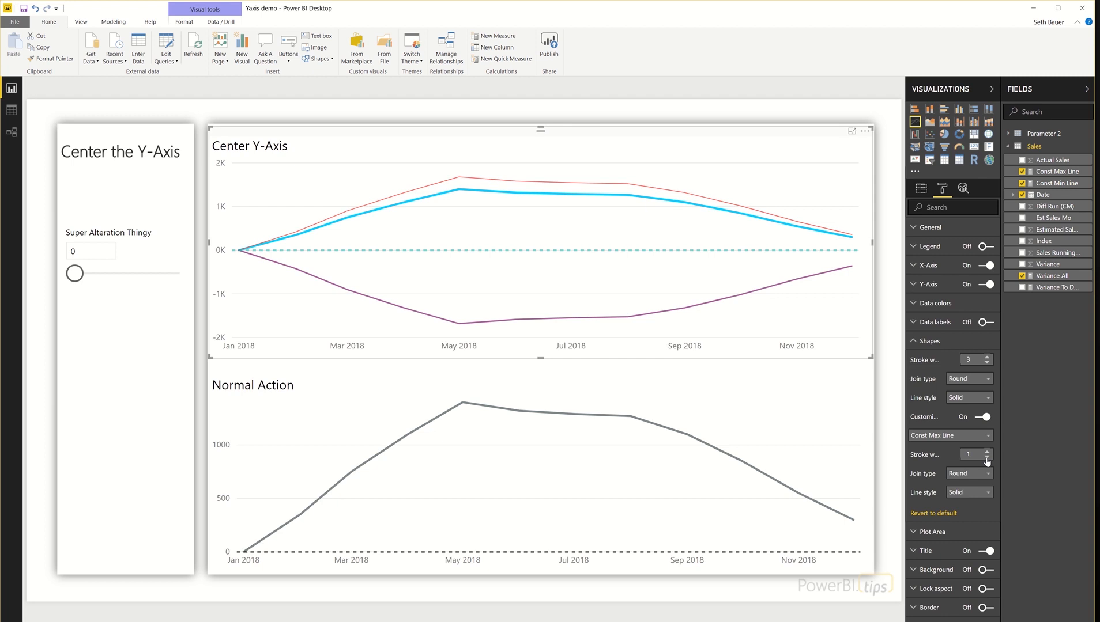
pyautogui.click(985, 457)
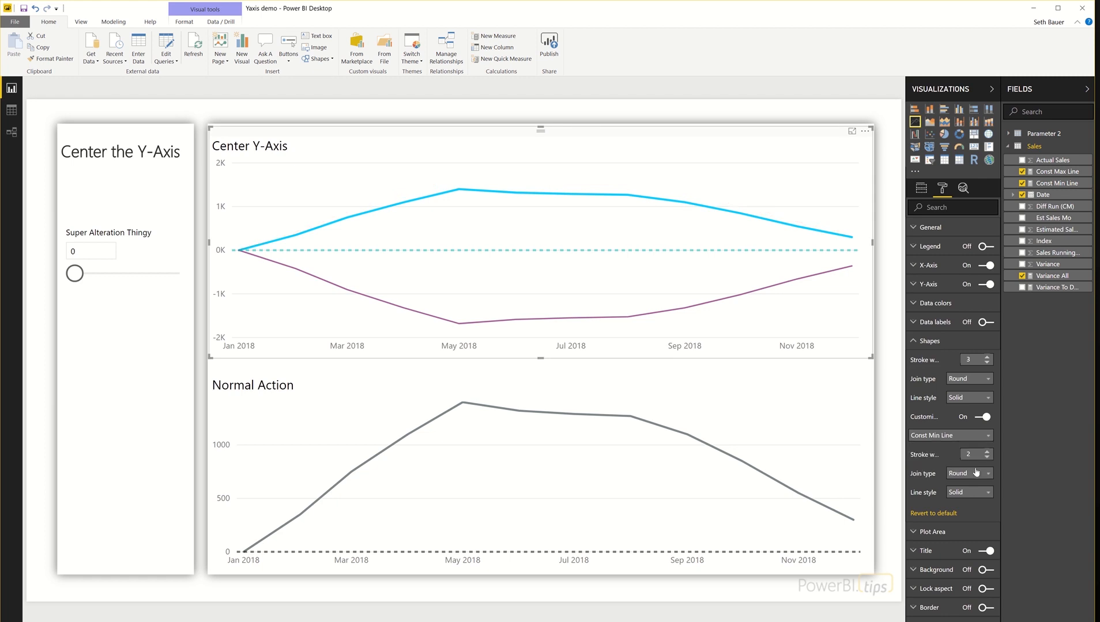
pyautogui.click(986, 456)
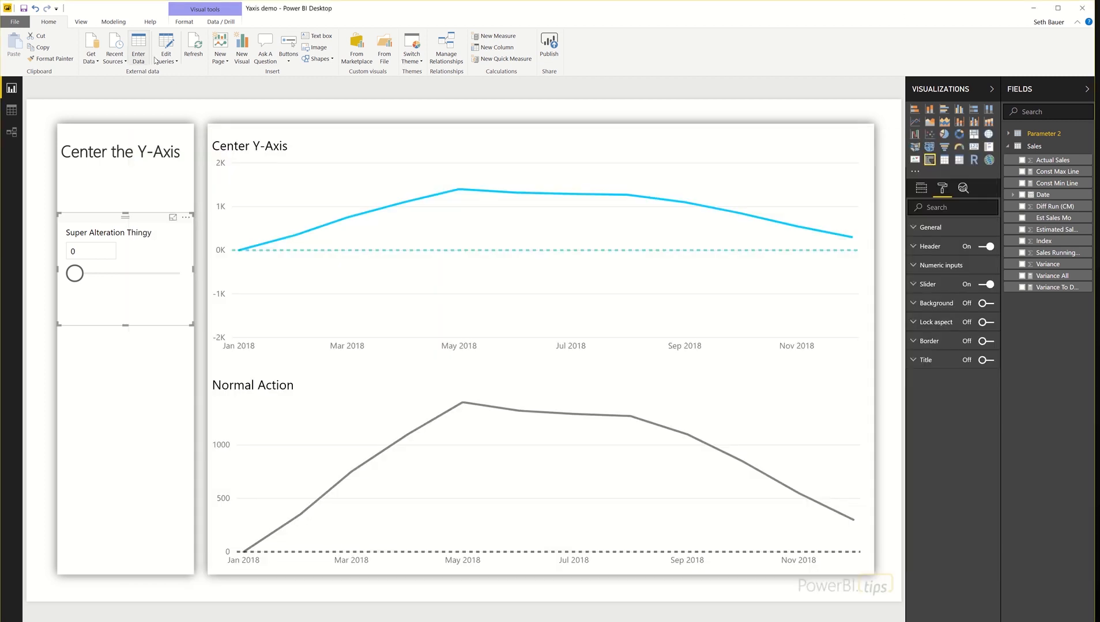
# Edit the Sales query's Source table to add the 2019 rows and confirm it.
pyautogui.click(165, 47)
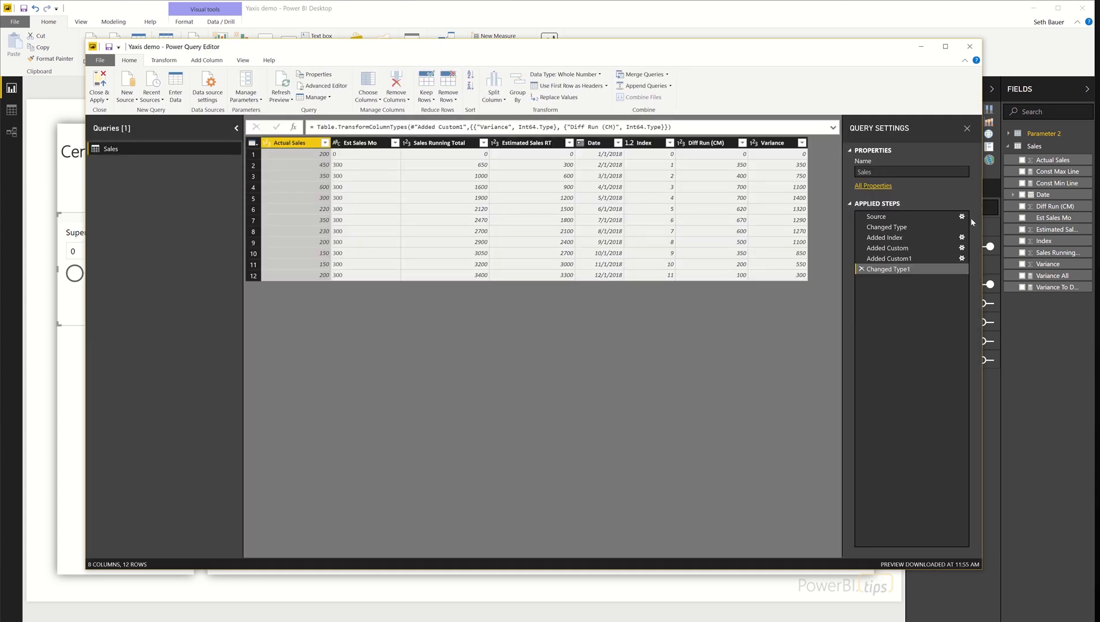
pyautogui.click(875, 216)
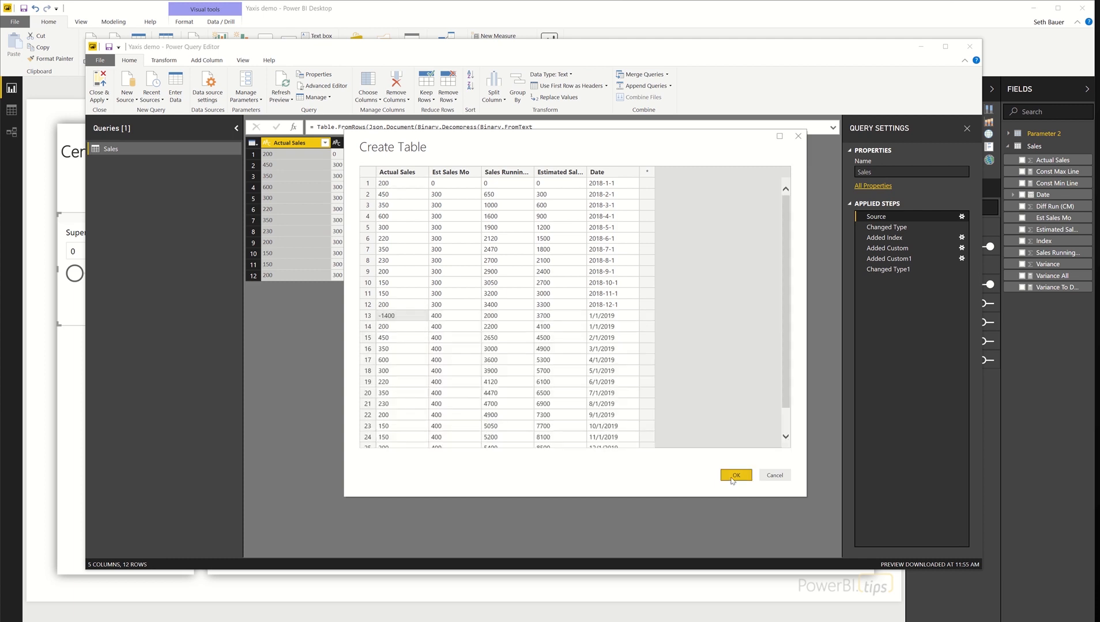
pyautogui.click(736, 475)
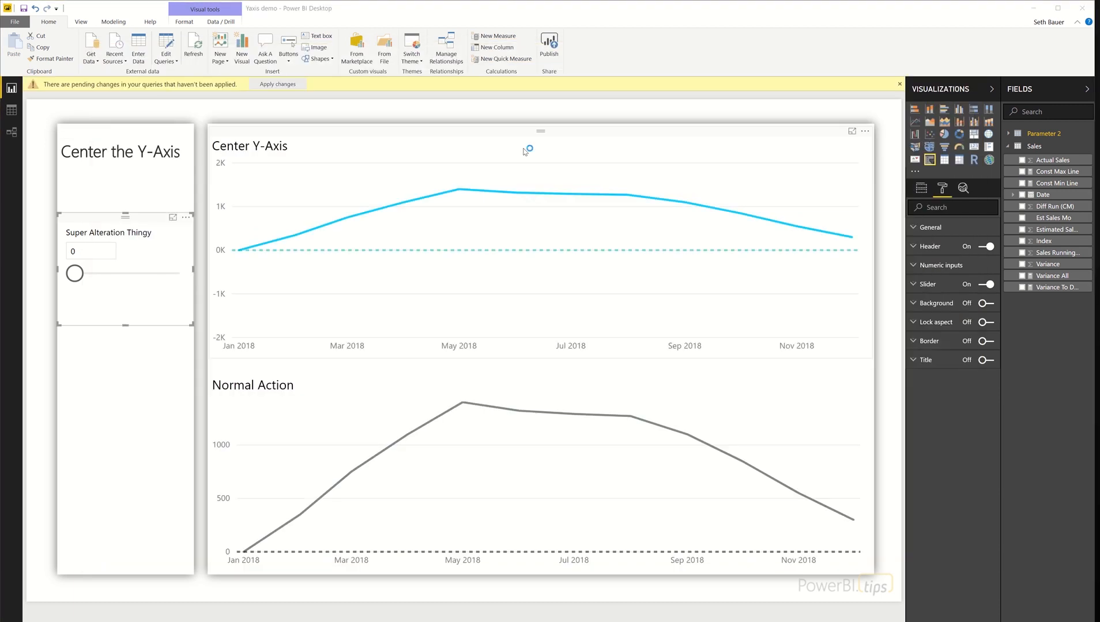
# Apply the pending query changes so both charts extend to January 2020.
pyautogui.click(276, 83)
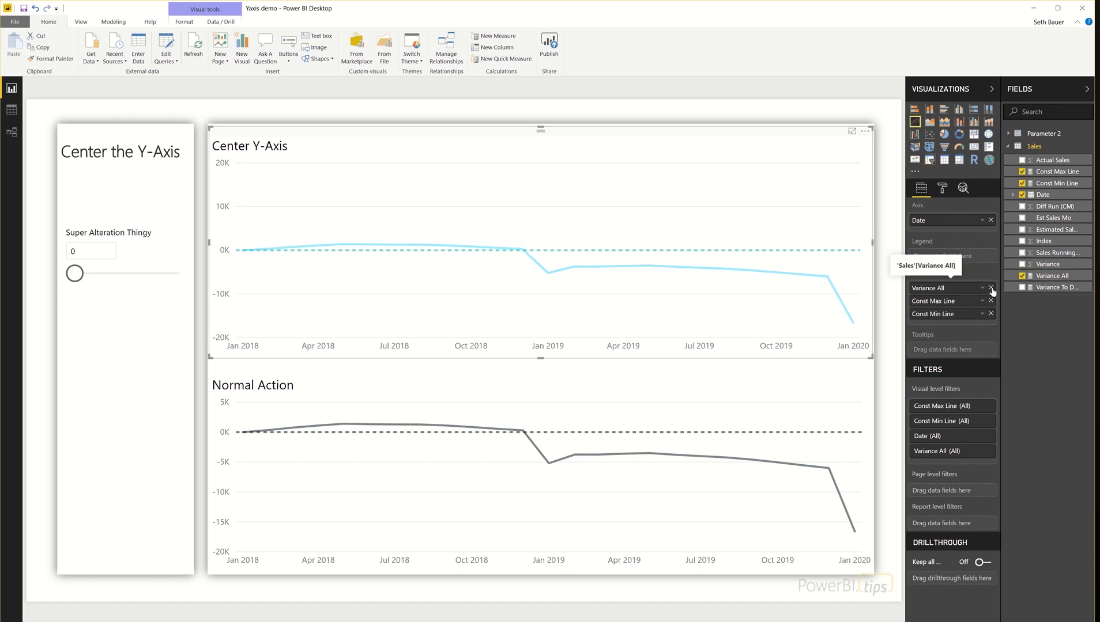
# Replace Variance All with Variance To Date in the Center Y-Axis chart's Values.
pyautogui.click(991, 287)
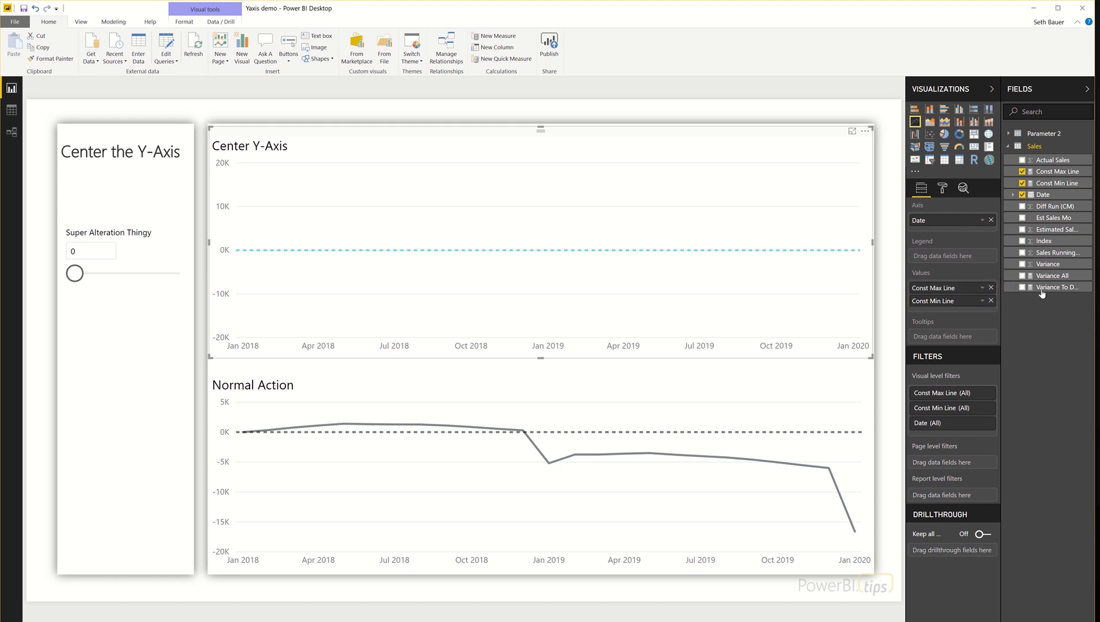
pyautogui.click(1025, 287)
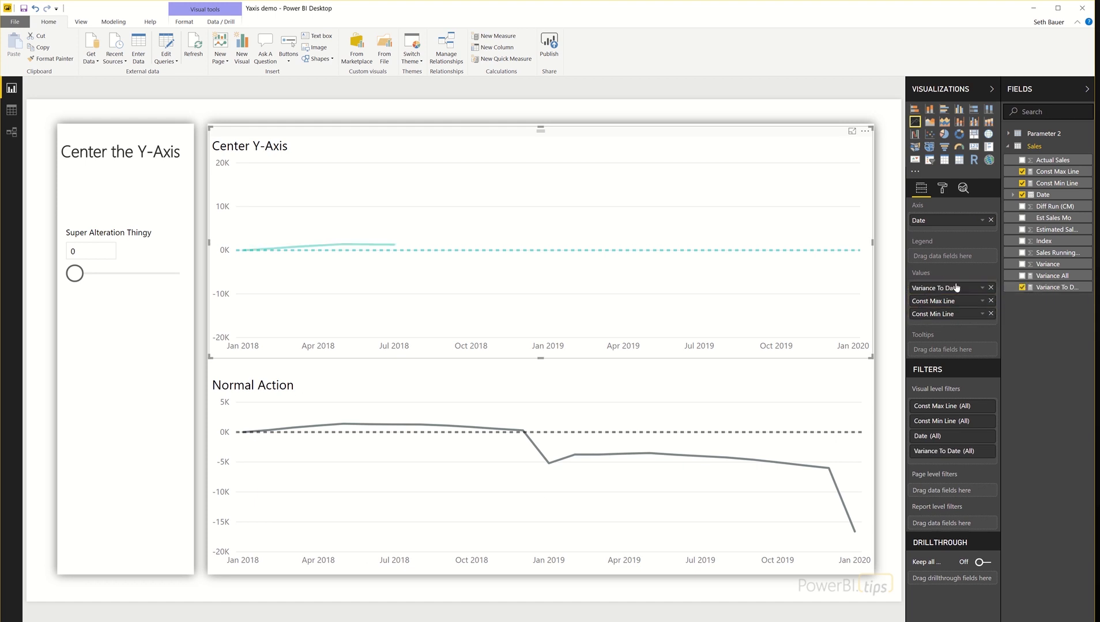
pyautogui.moveTo(438, 243)
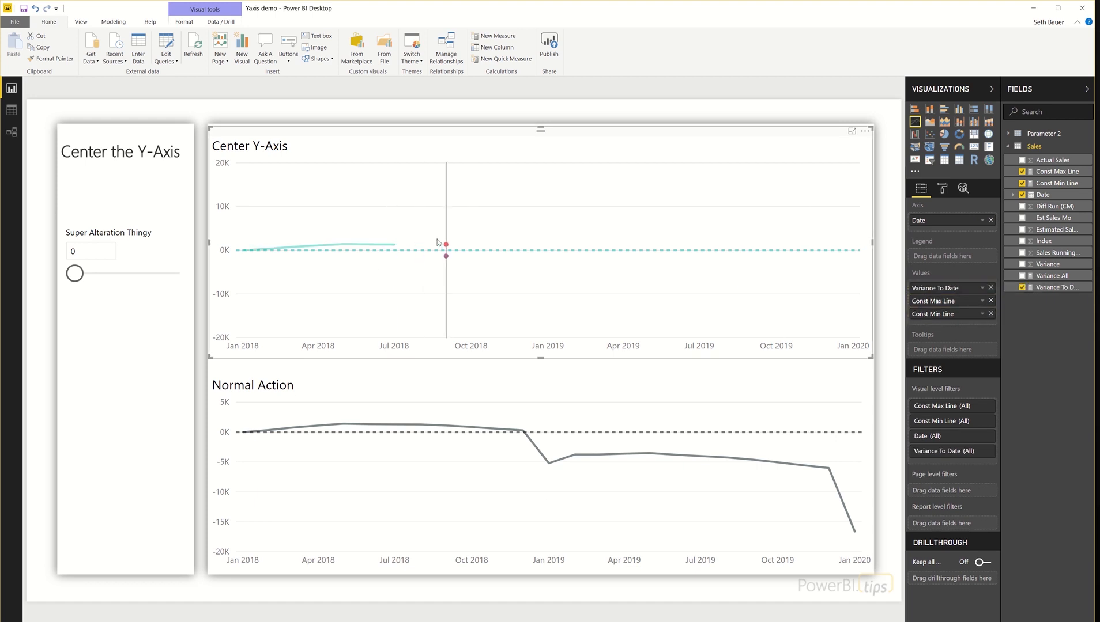
pyautogui.moveTo(396, 244)
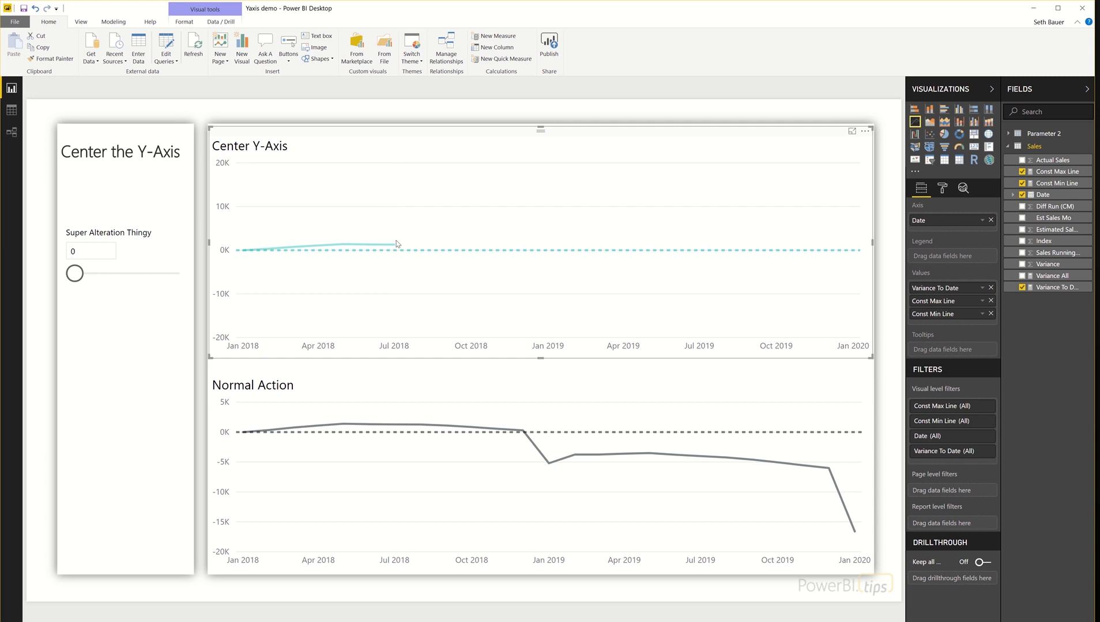
pyautogui.moveTo(394, 244)
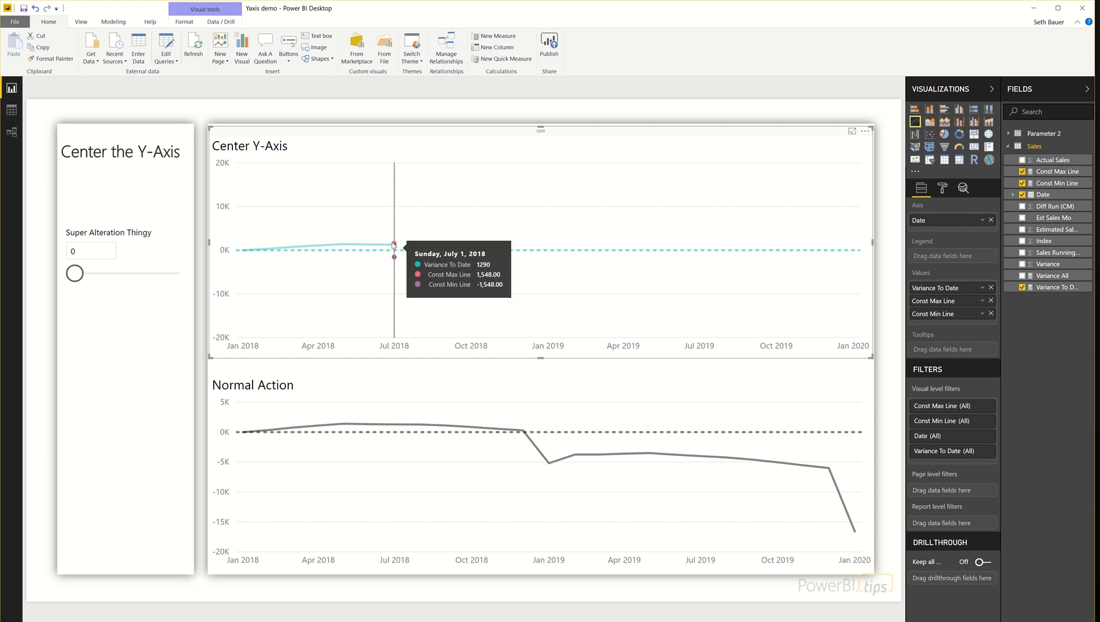
pyautogui.moveTo(419, 254)
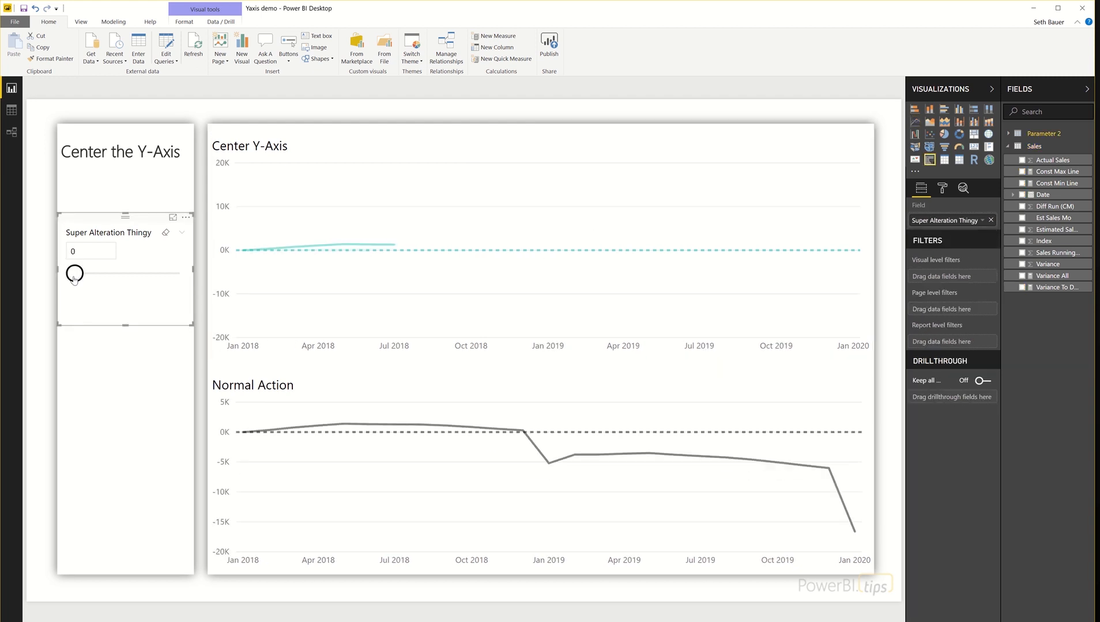
pyautogui.moveTo(379, 268)
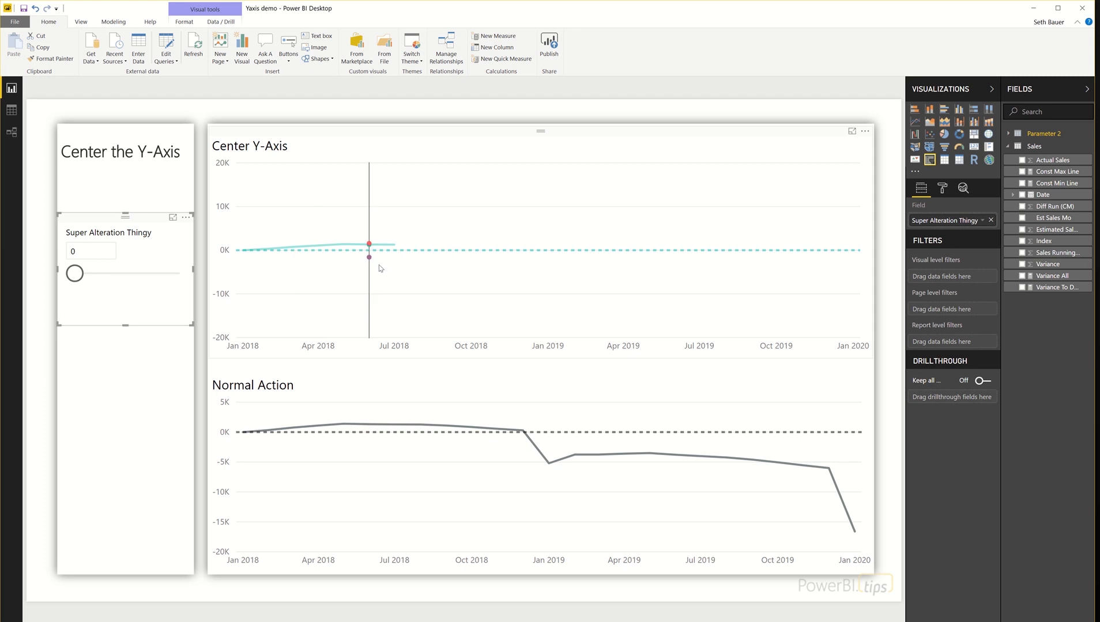
pyautogui.moveTo(536, 266)
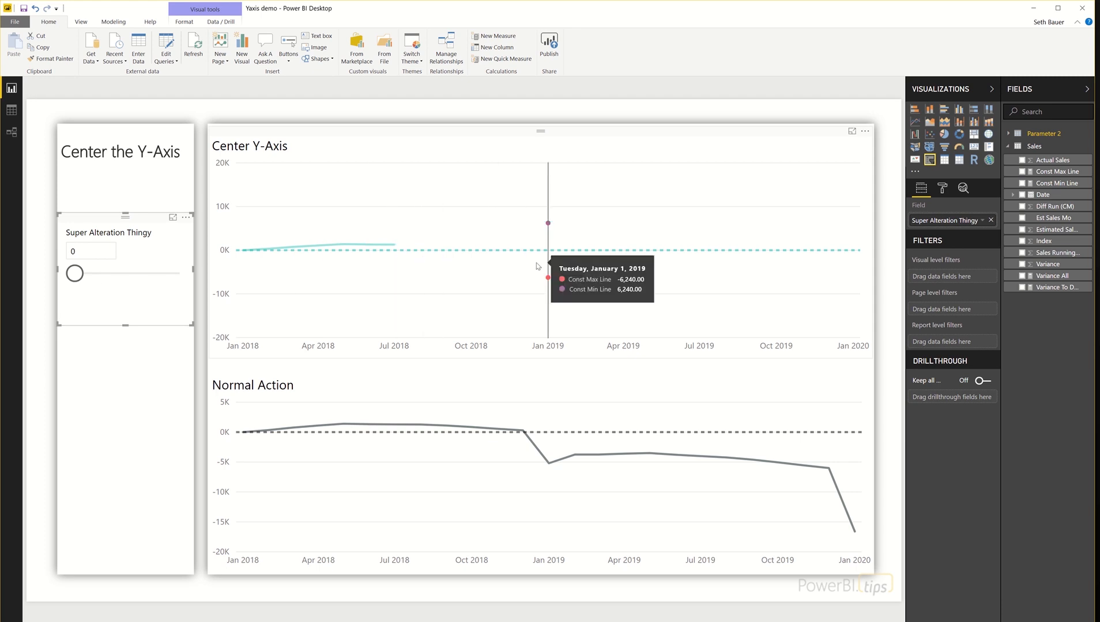
pyautogui.moveTo(6, 412)
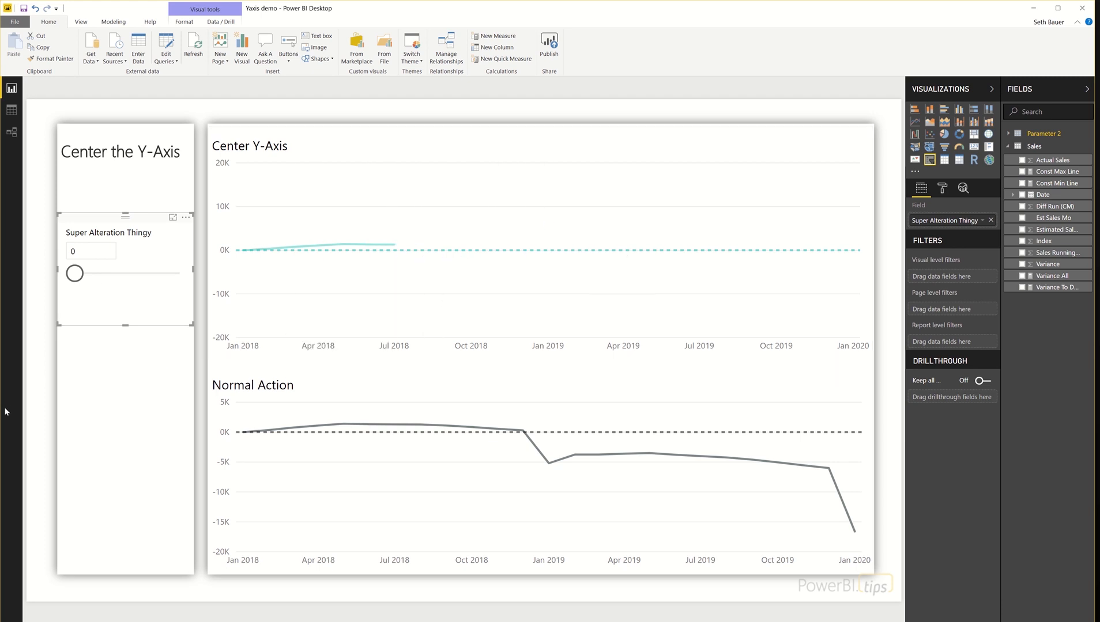